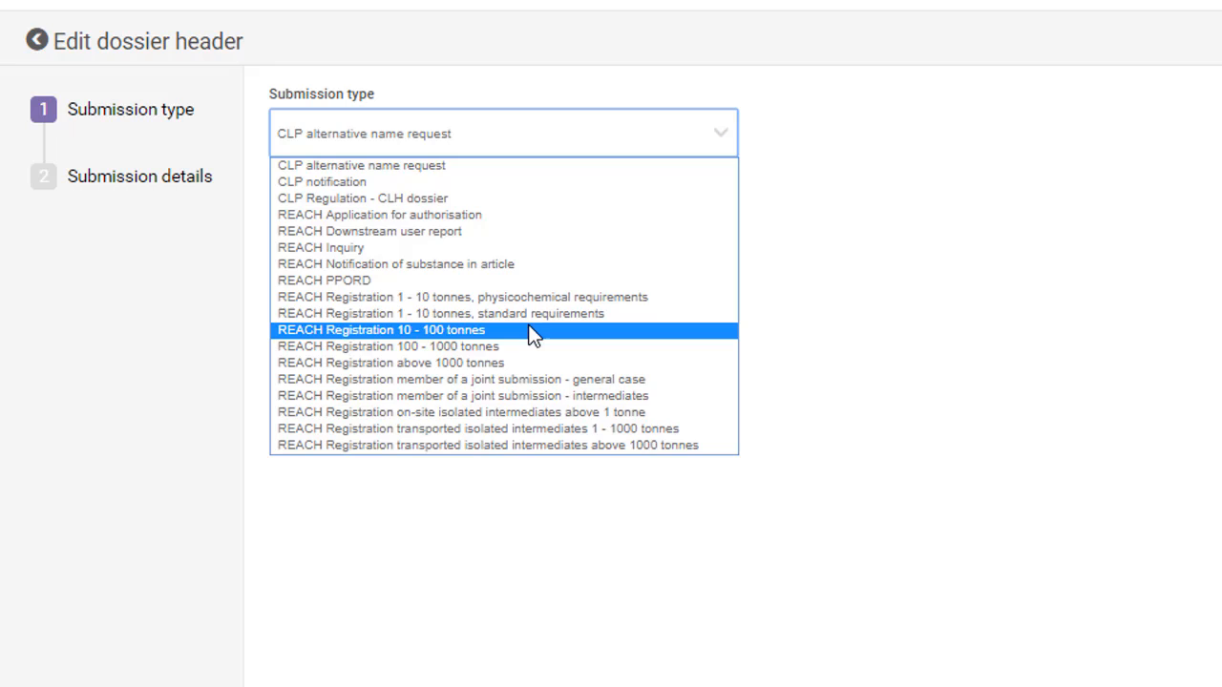
# Step: Choose a REACH registration submission type and enter "test" as dossier name and remark
pyautogui.click(382, 329)
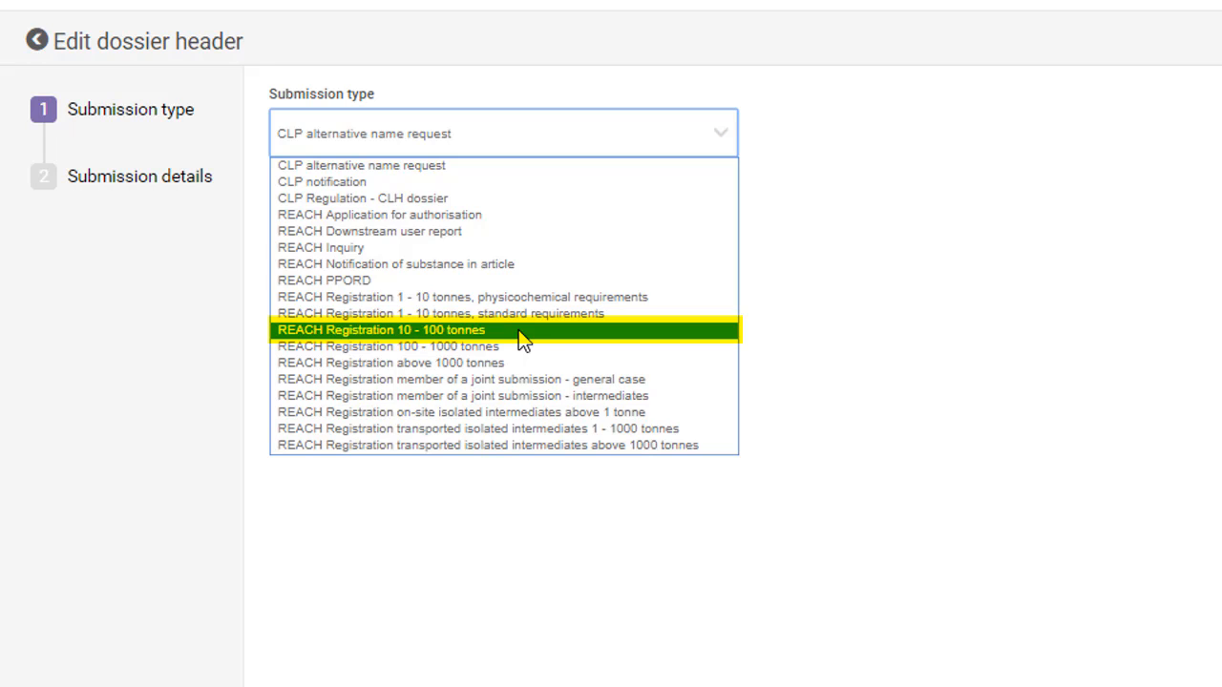
pyautogui.moveTo(549, 298)
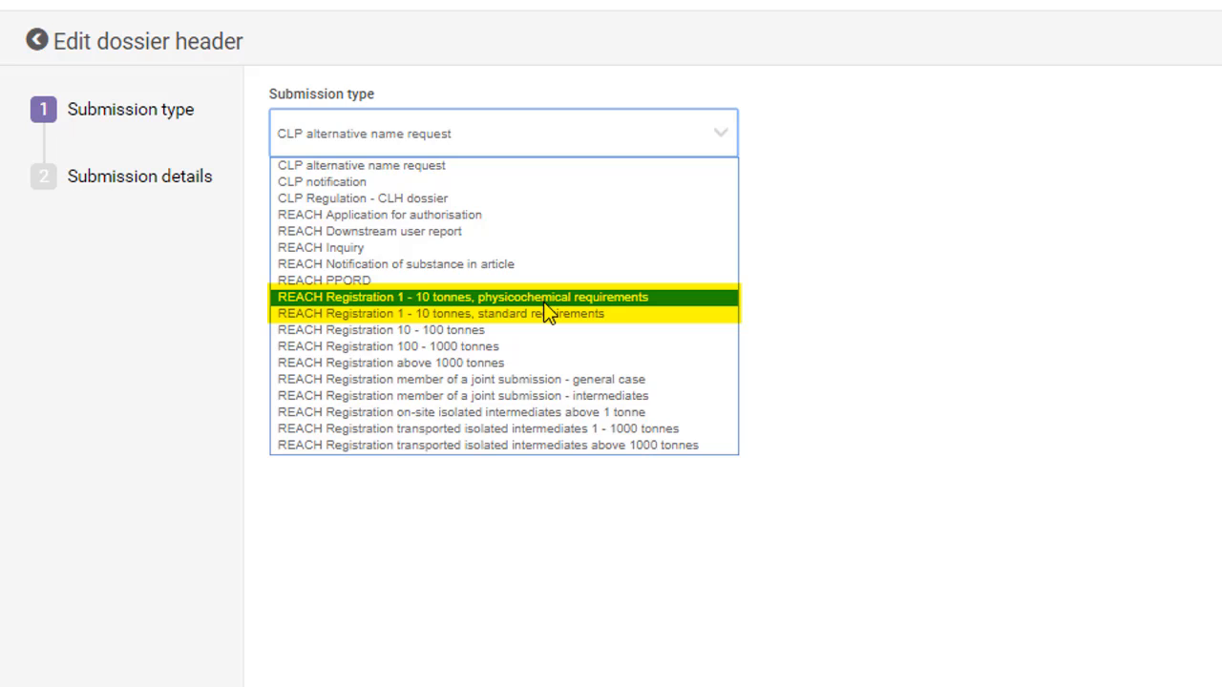
pyautogui.moveTo(542, 328)
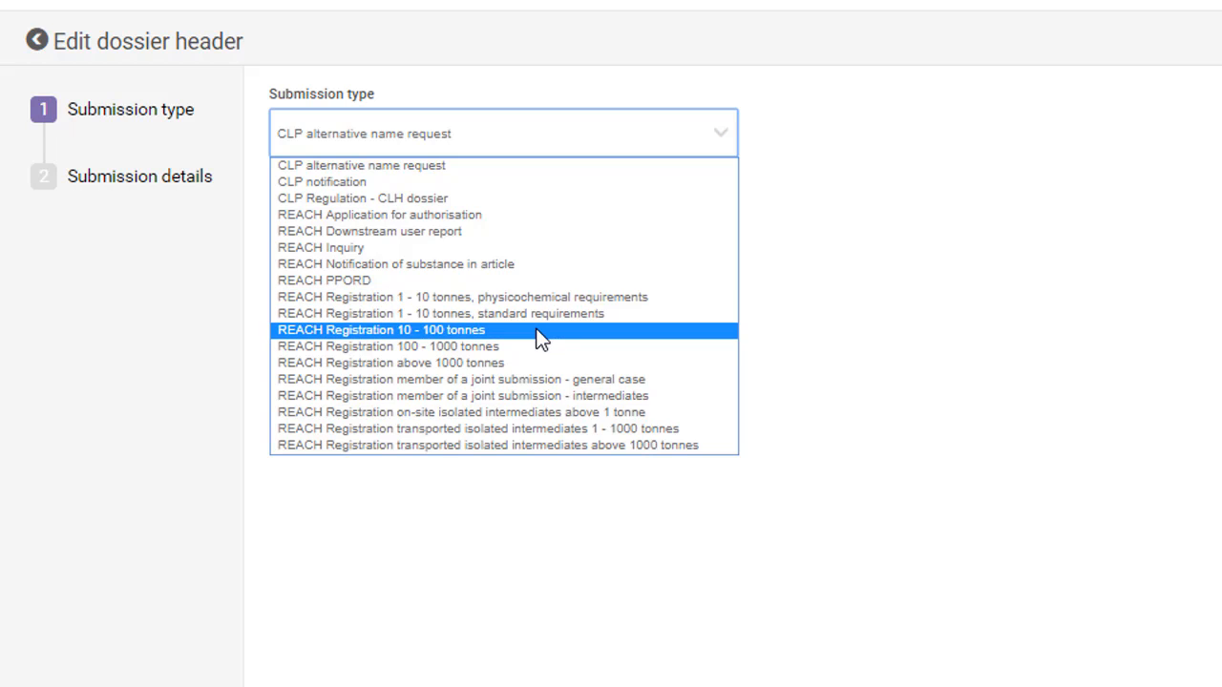
pyautogui.click(382, 329)
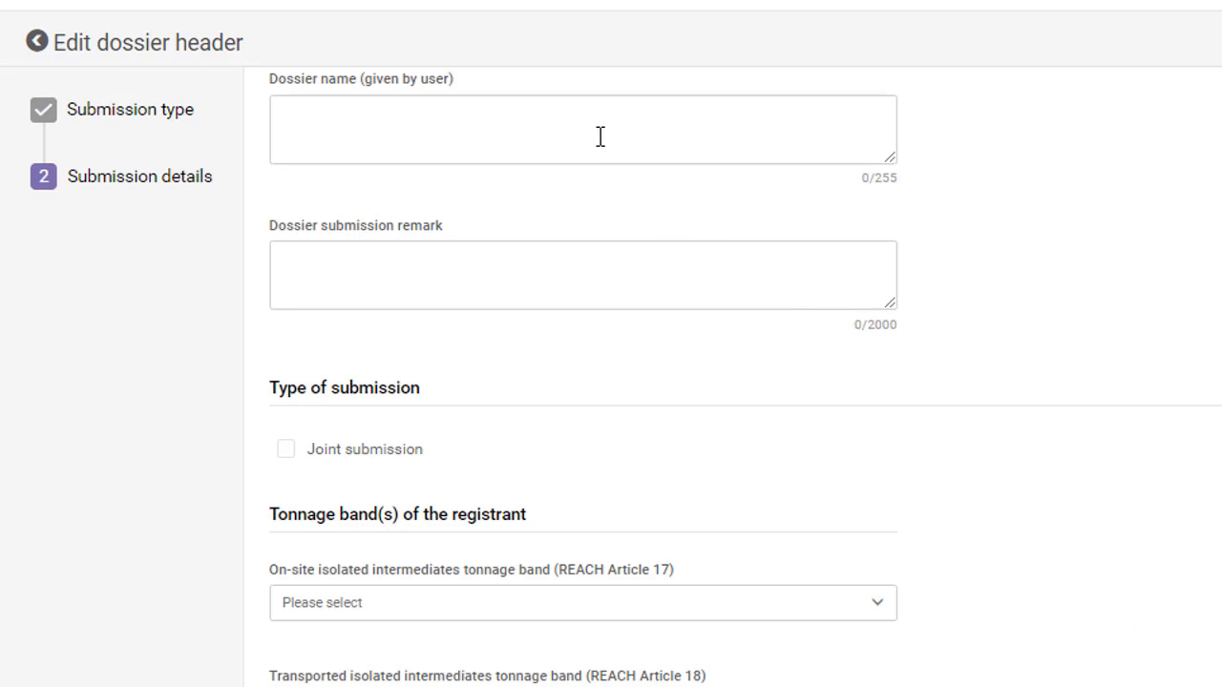
pyautogui.write('te')
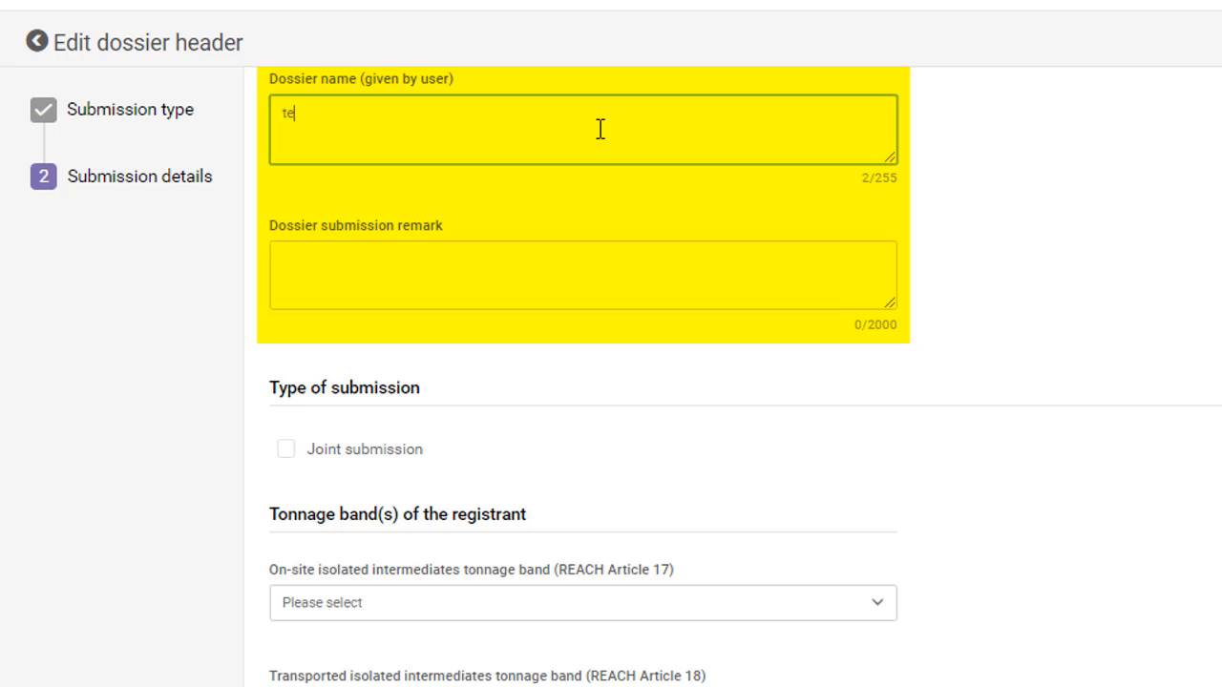
pyautogui.write('st')
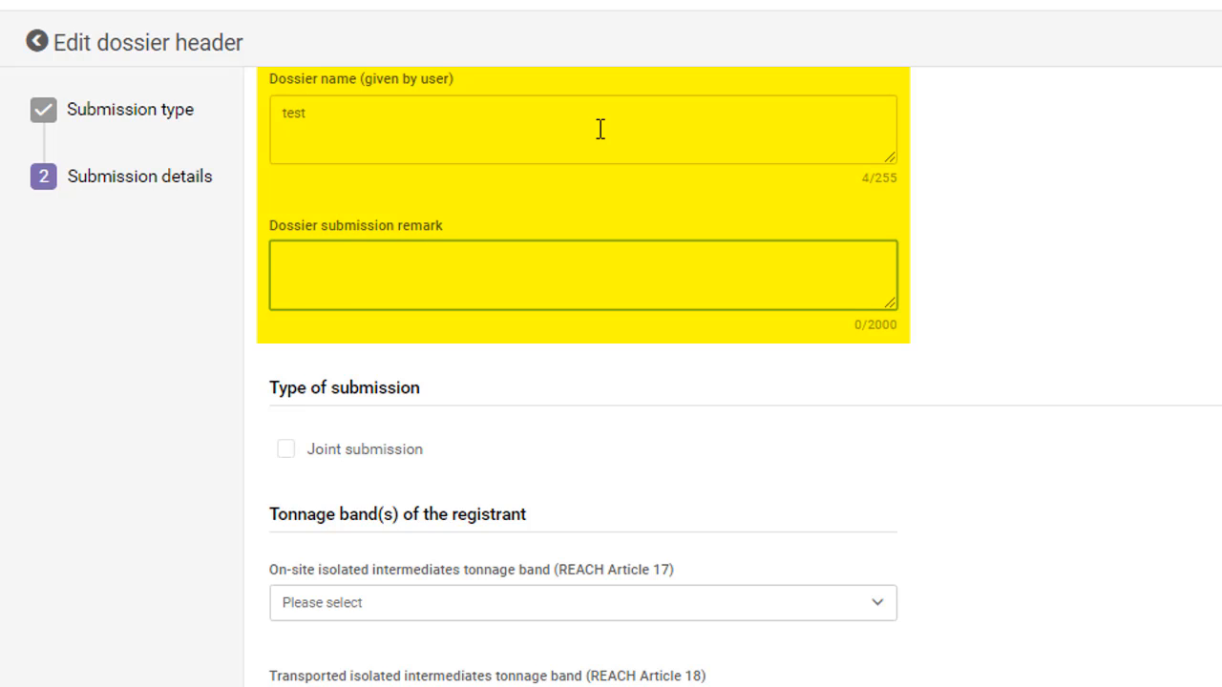
pyautogui.write('test')
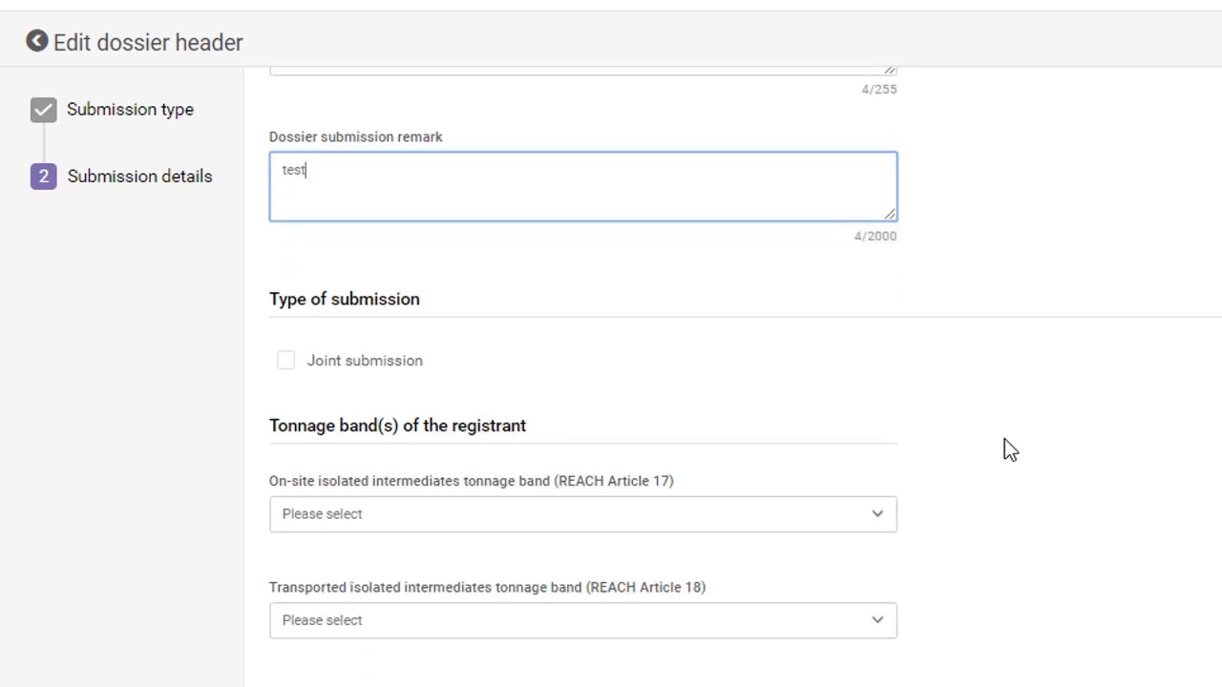
# Step: Mark the dossier as a joint submission with the chemical safety report provided by the lead
pyautogui.scroll(-3)
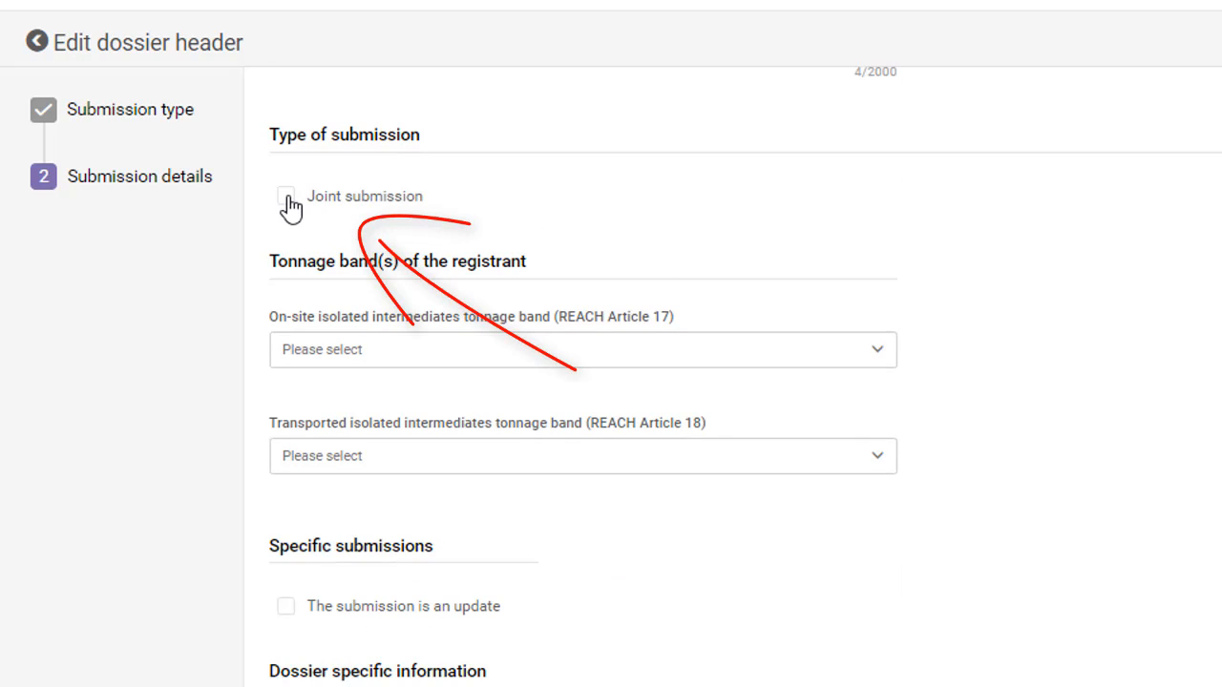
pyautogui.click(287, 195)
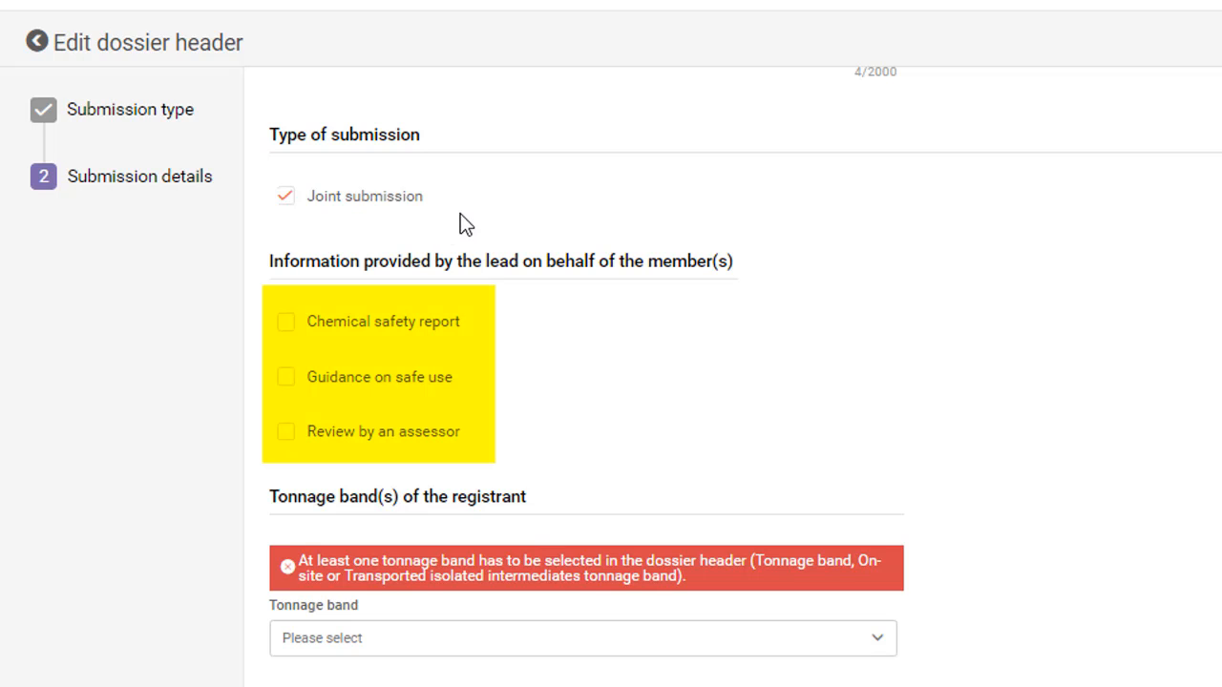
pyautogui.moveTo(567, 341)
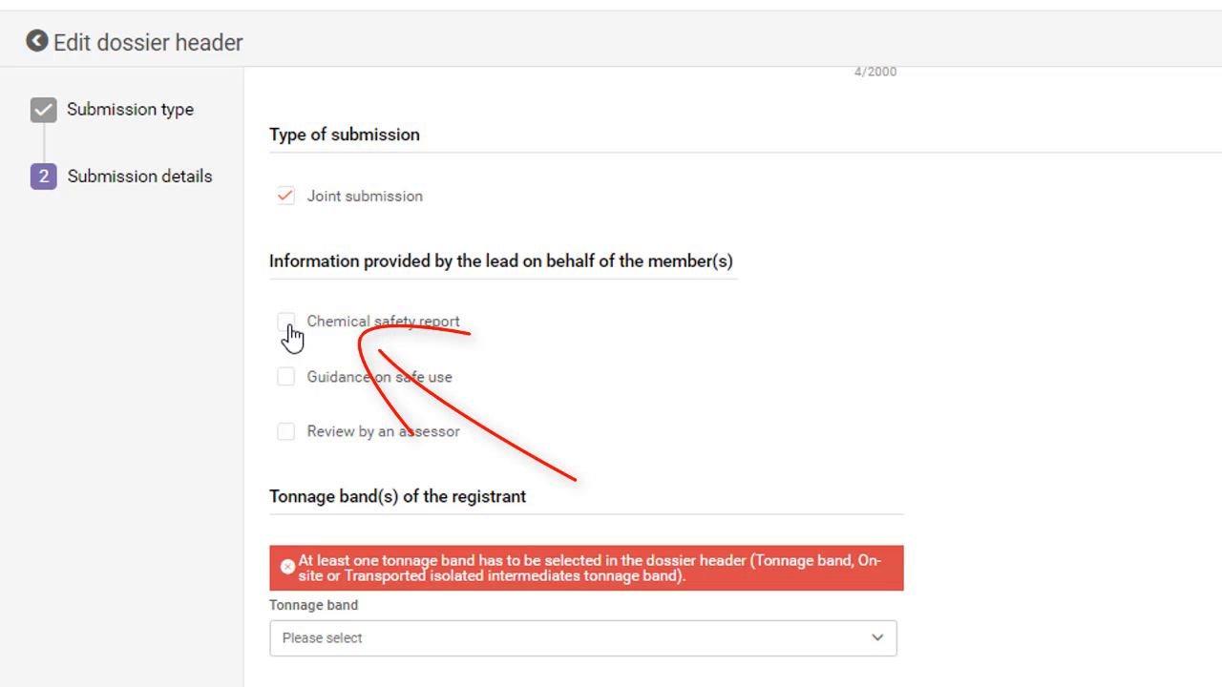
pyautogui.click(286, 321)
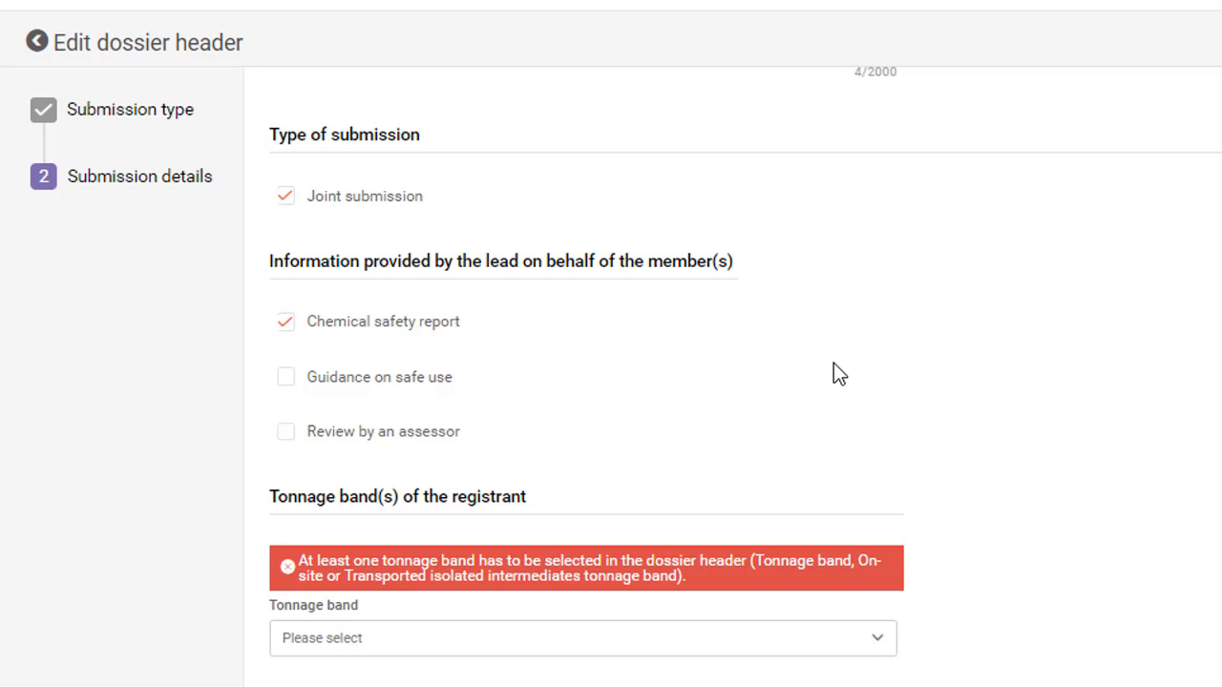
pyautogui.moveTo(775, 359)
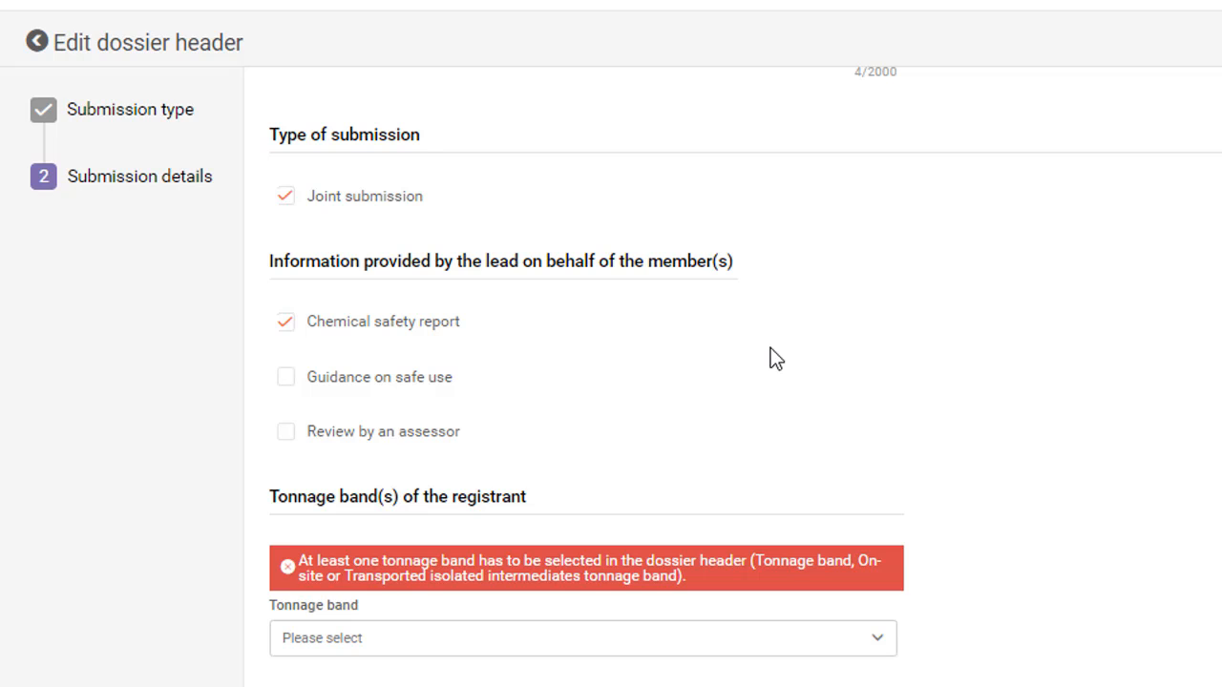
# Step: Set the registrant tonnage band and on-site isolated intermediates band to 1 to 10 tonnes/year
pyautogui.scroll(-3)
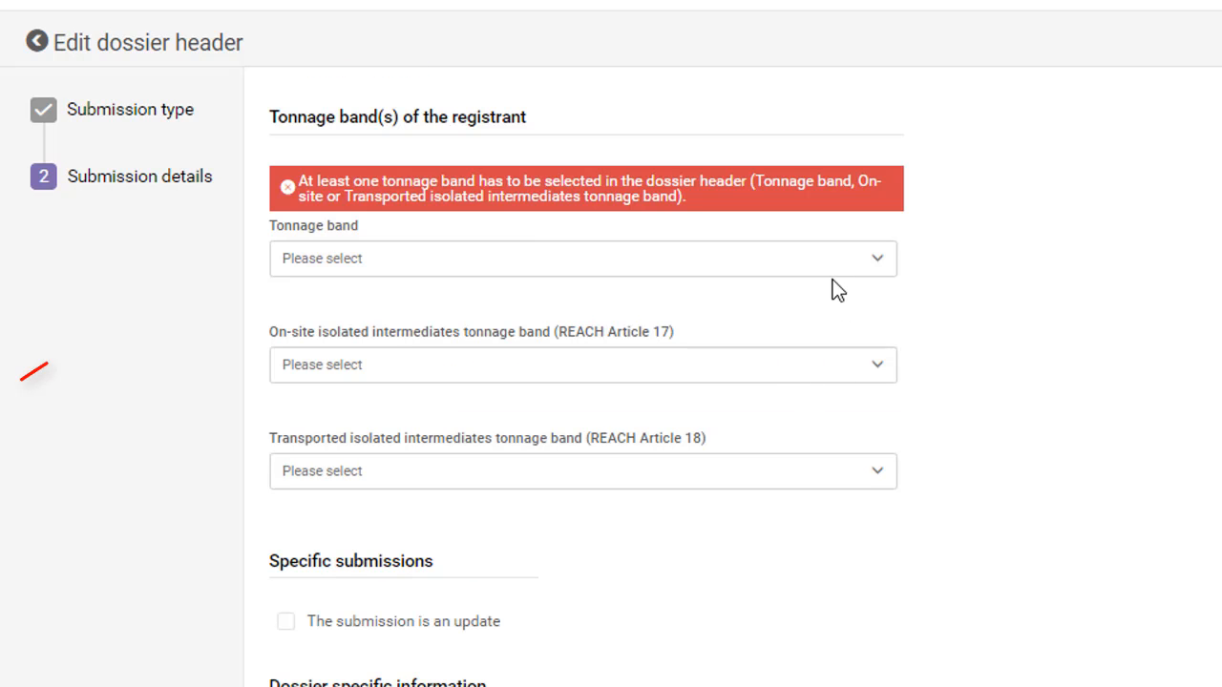
pyautogui.moveTo(874, 262)
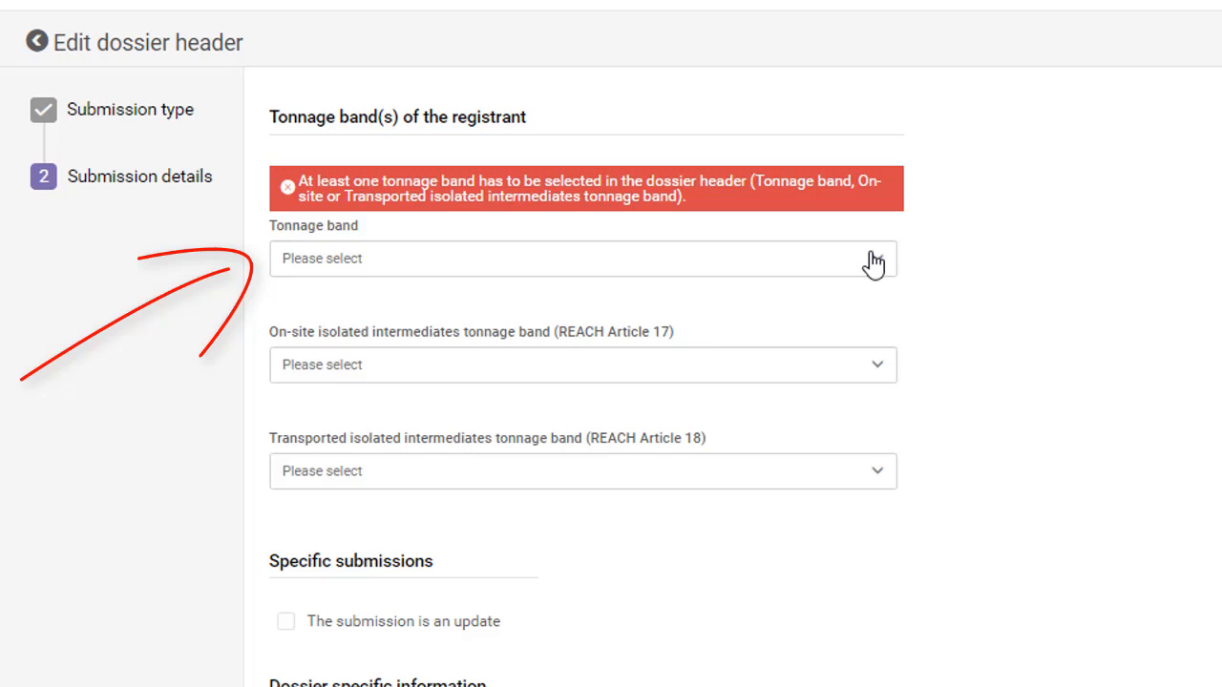
pyautogui.click(582, 257)
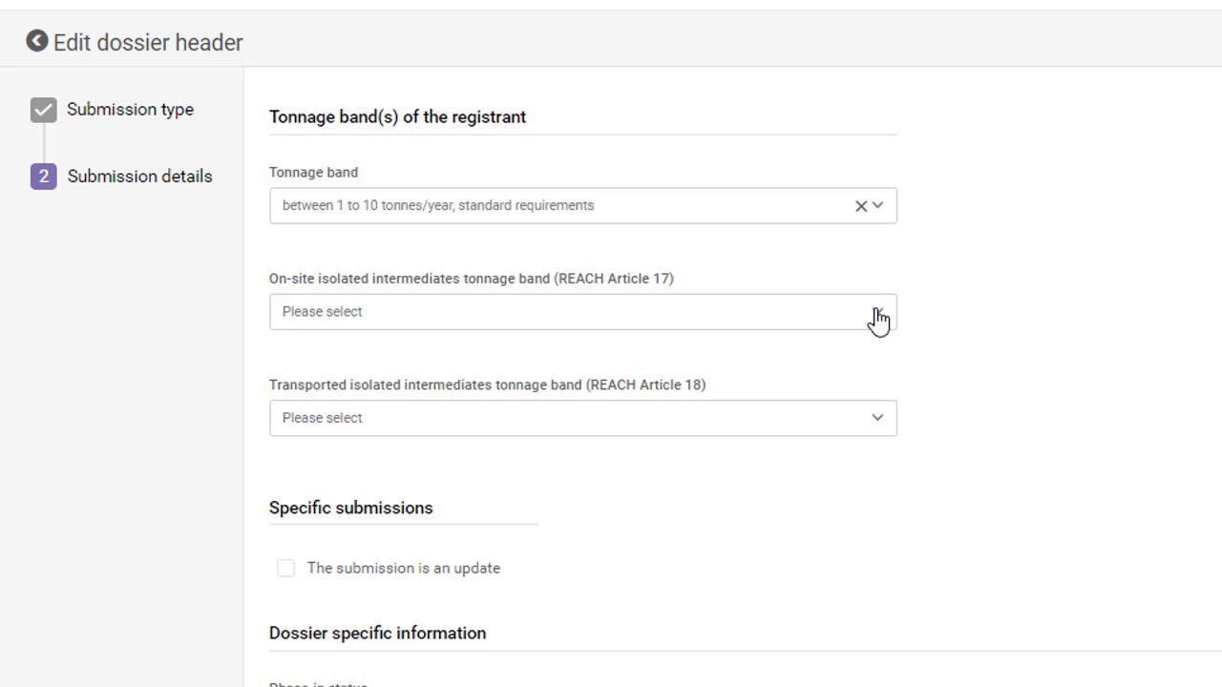
pyautogui.click(583, 312)
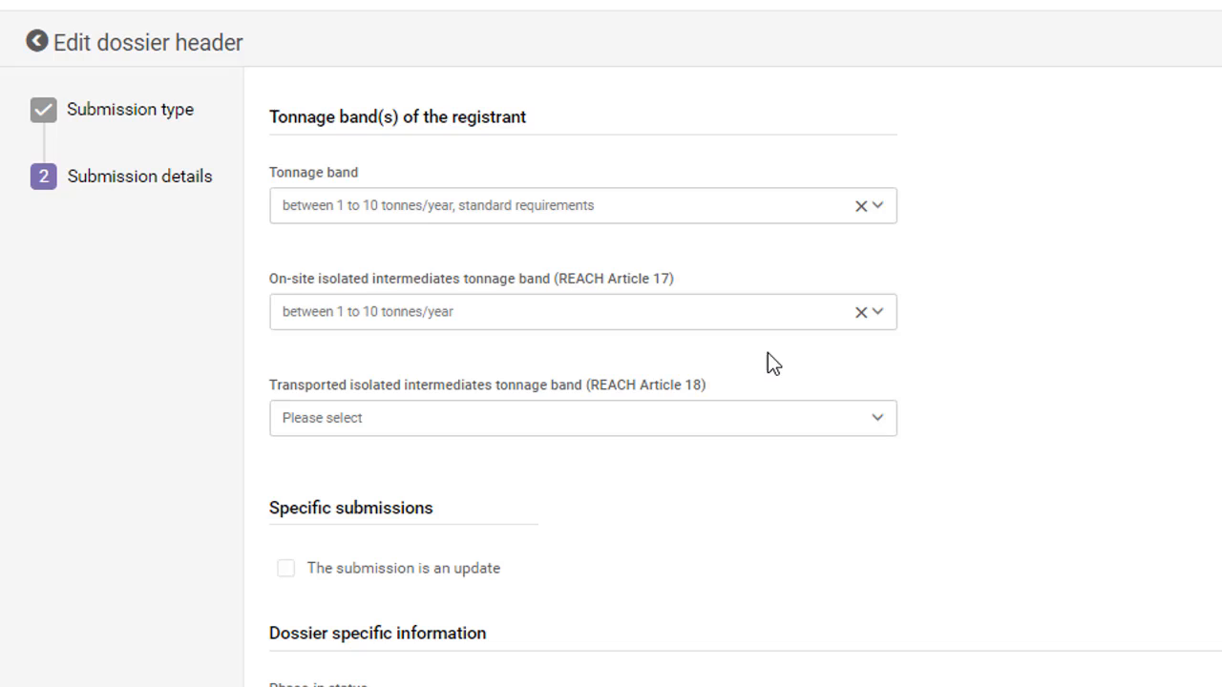
pyautogui.scroll(-3)
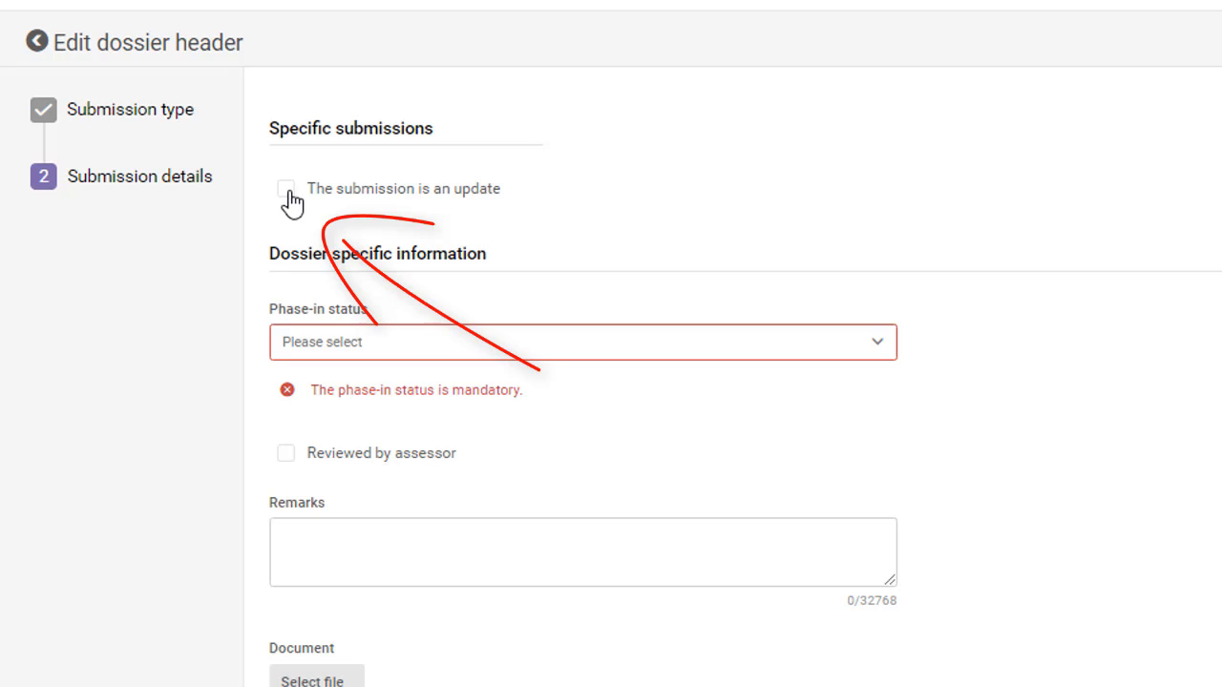
pyautogui.moveTo(596, 240)
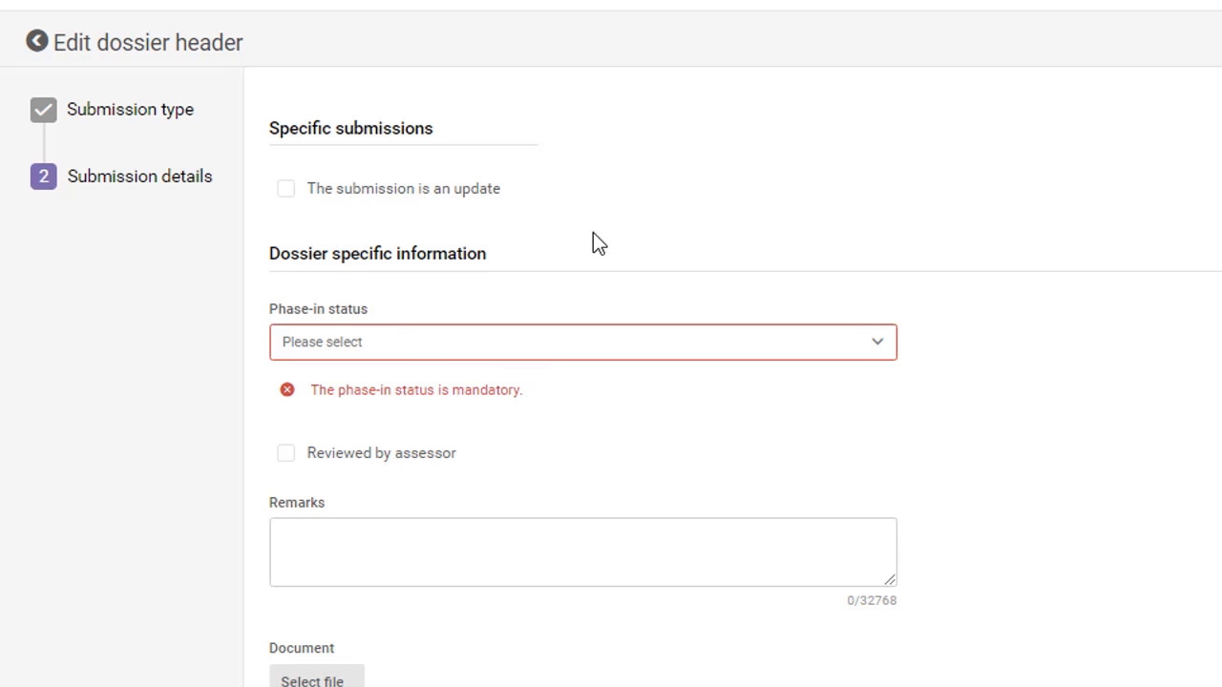
pyautogui.moveTo(399, 214)
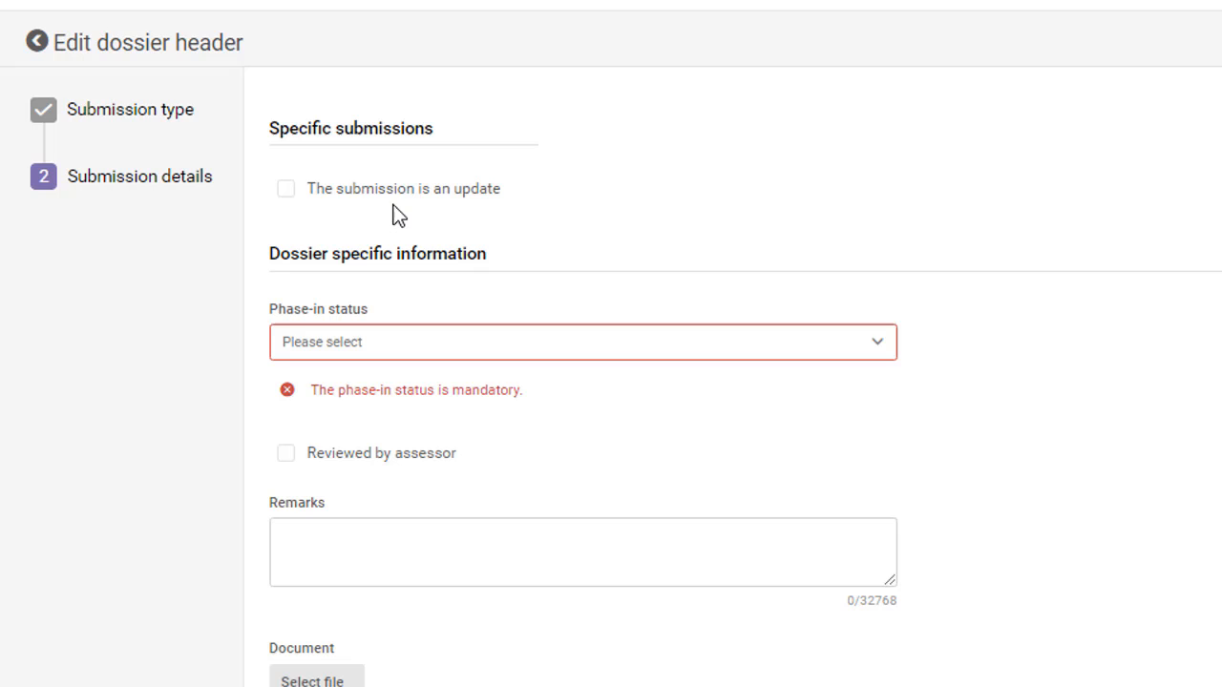
pyautogui.moveTo(363, 217)
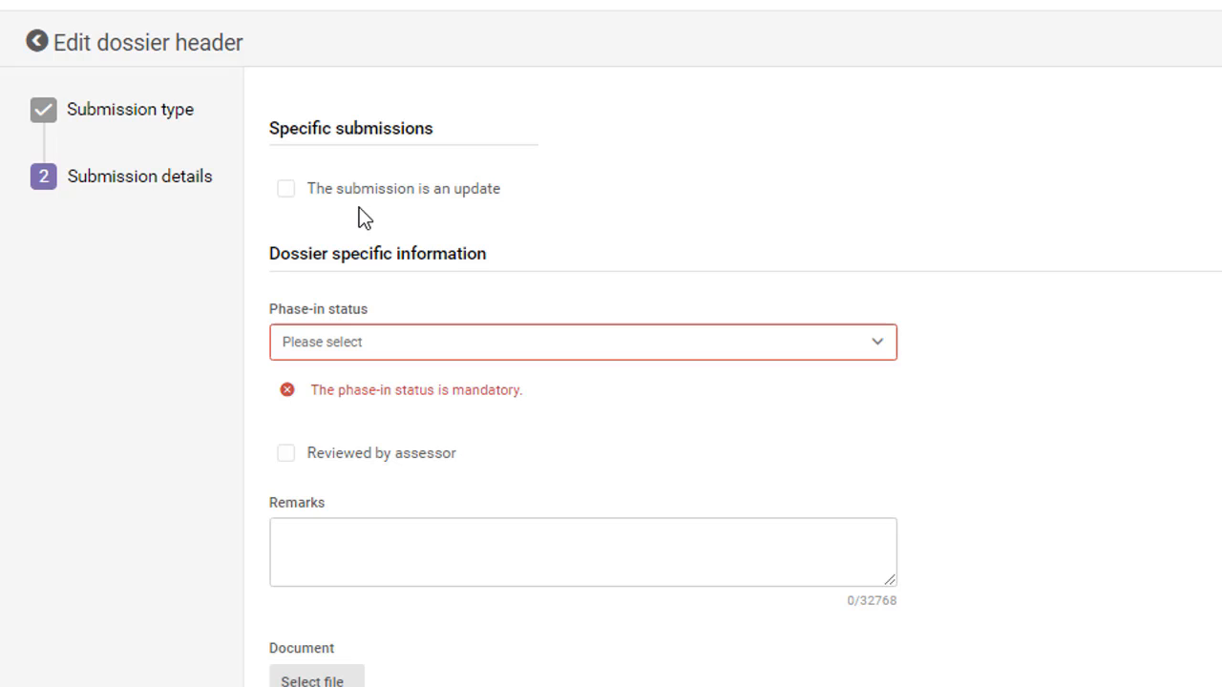
pyautogui.moveTo(512, 231)
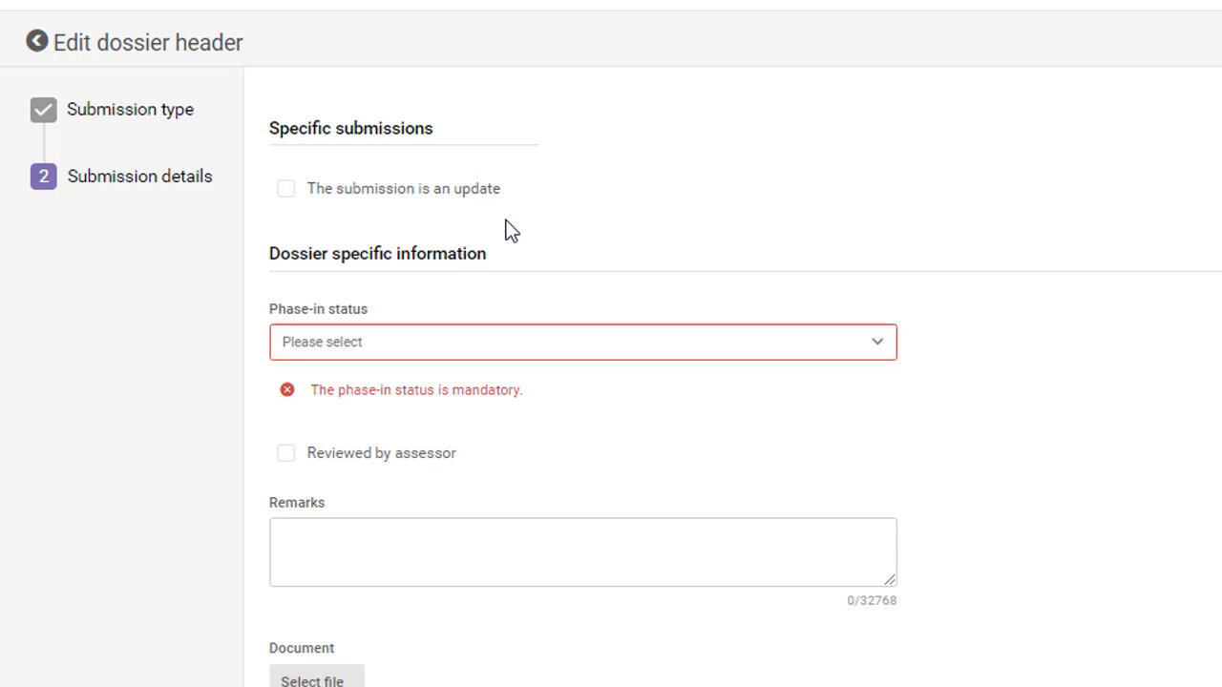
pyautogui.moveTo(854, 248)
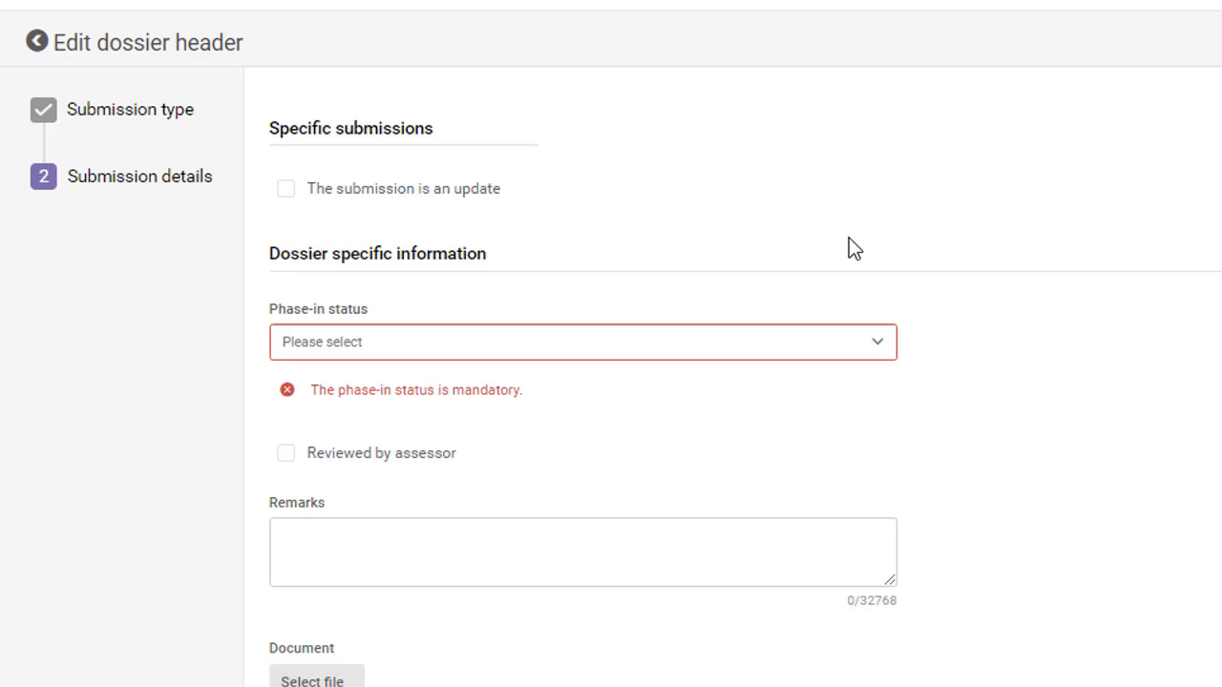
pyautogui.moveTo(993, 252)
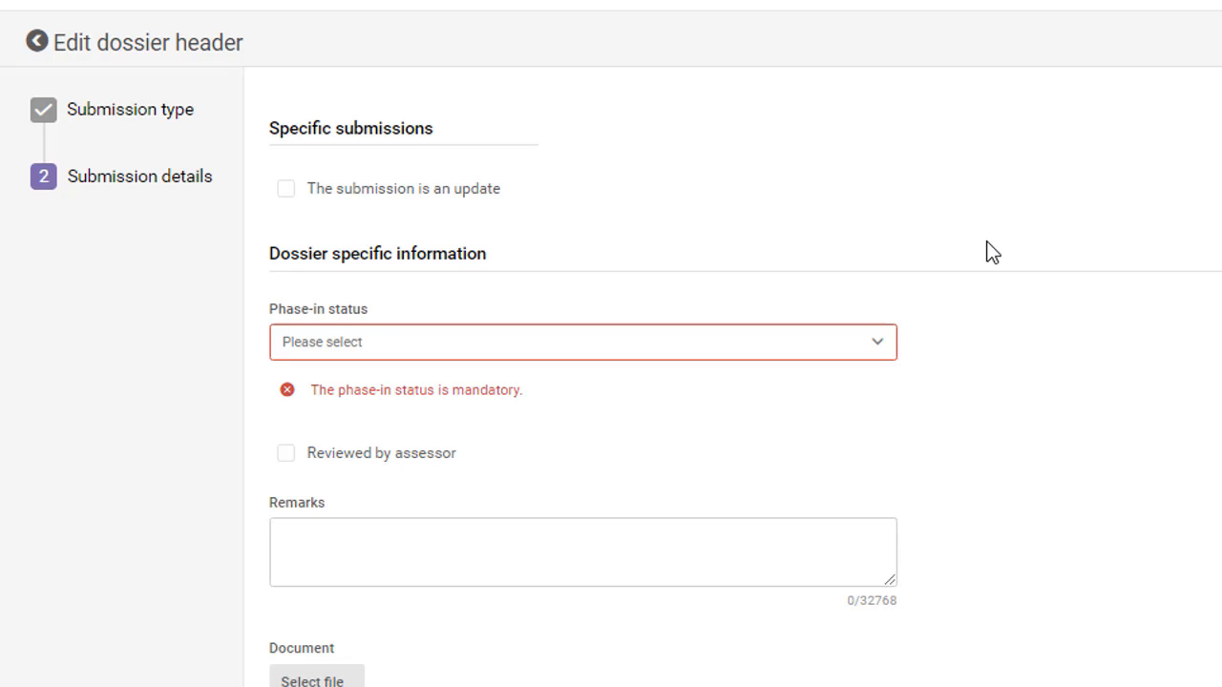
# Step: Set the phase-in status to phase-in and move down to the confidentiality questions
pyautogui.click(583, 214)
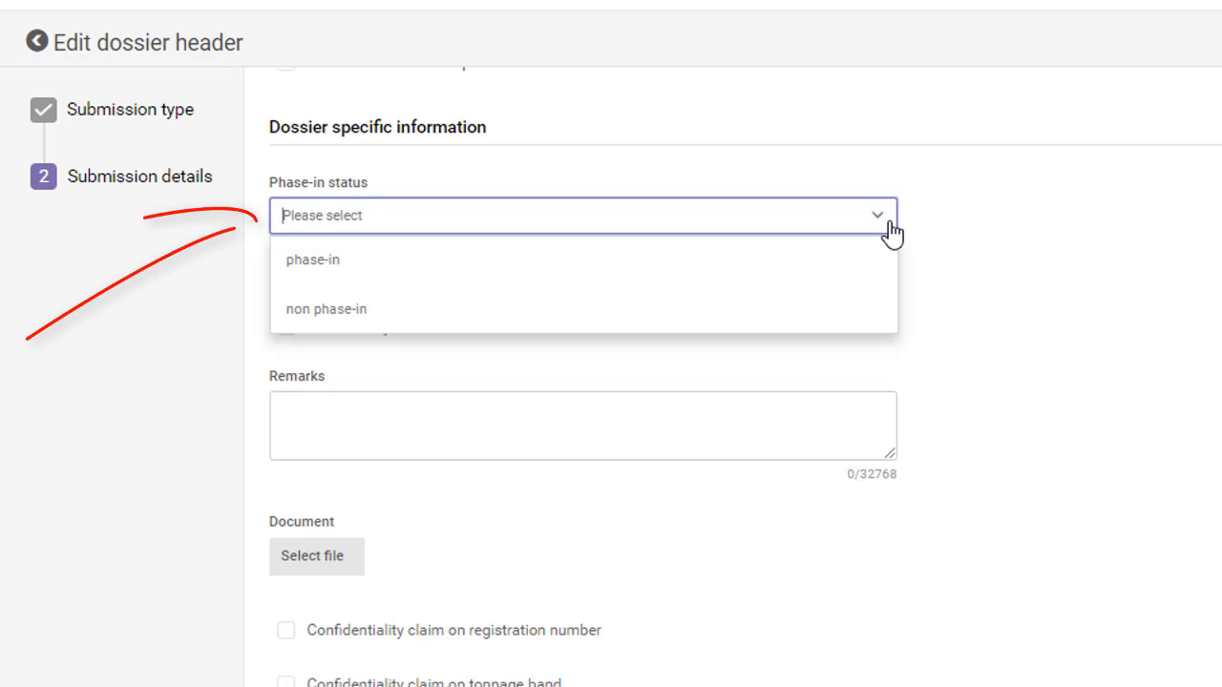
pyautogui.click(313, 259)
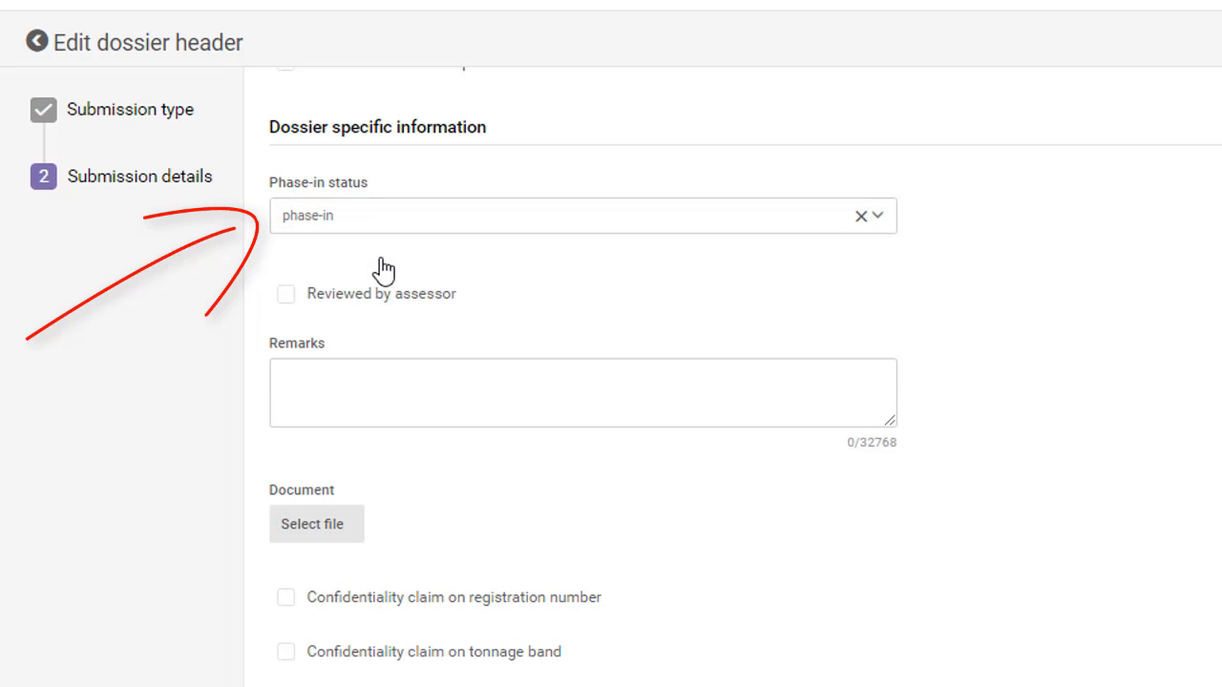
pyautogui.moveTo(888, 294)
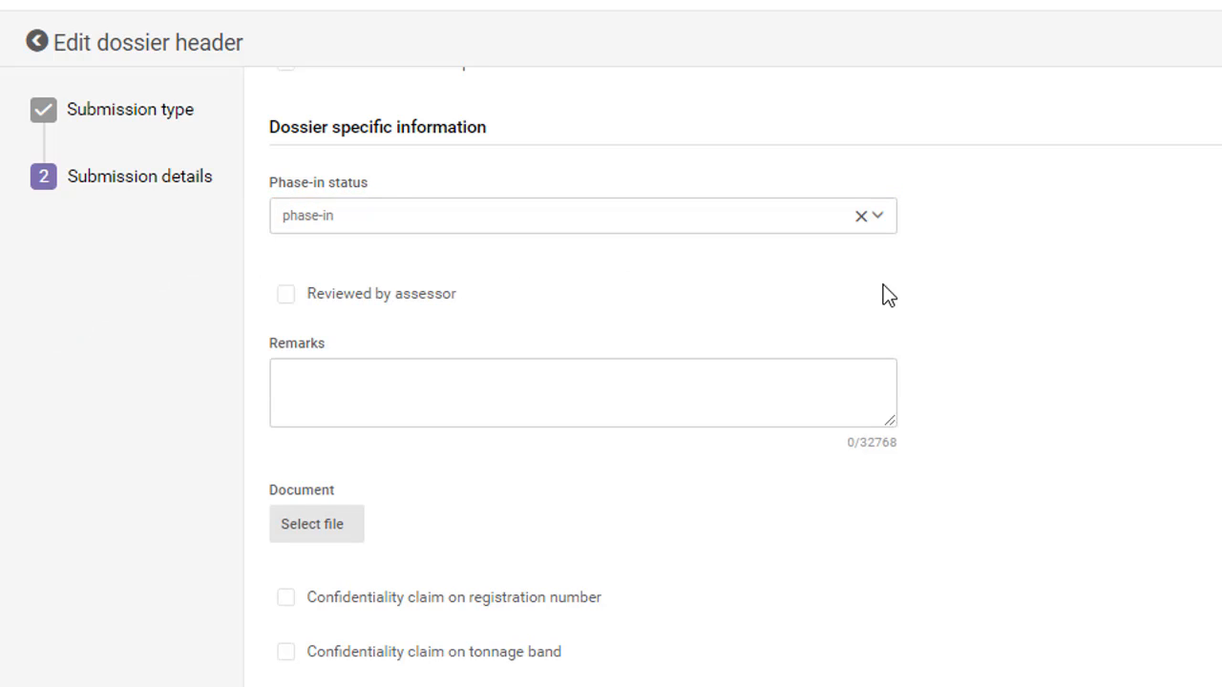
pyautogui.moveTo(926, 286)
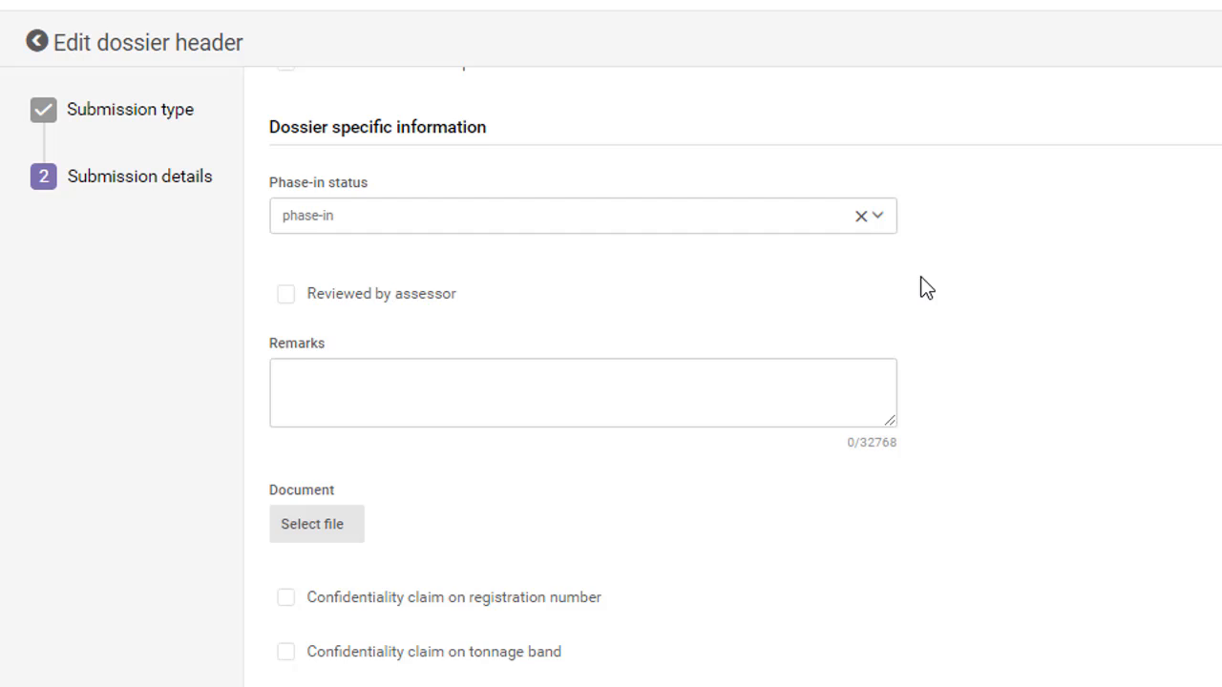
pyautogui.scroll(-3)
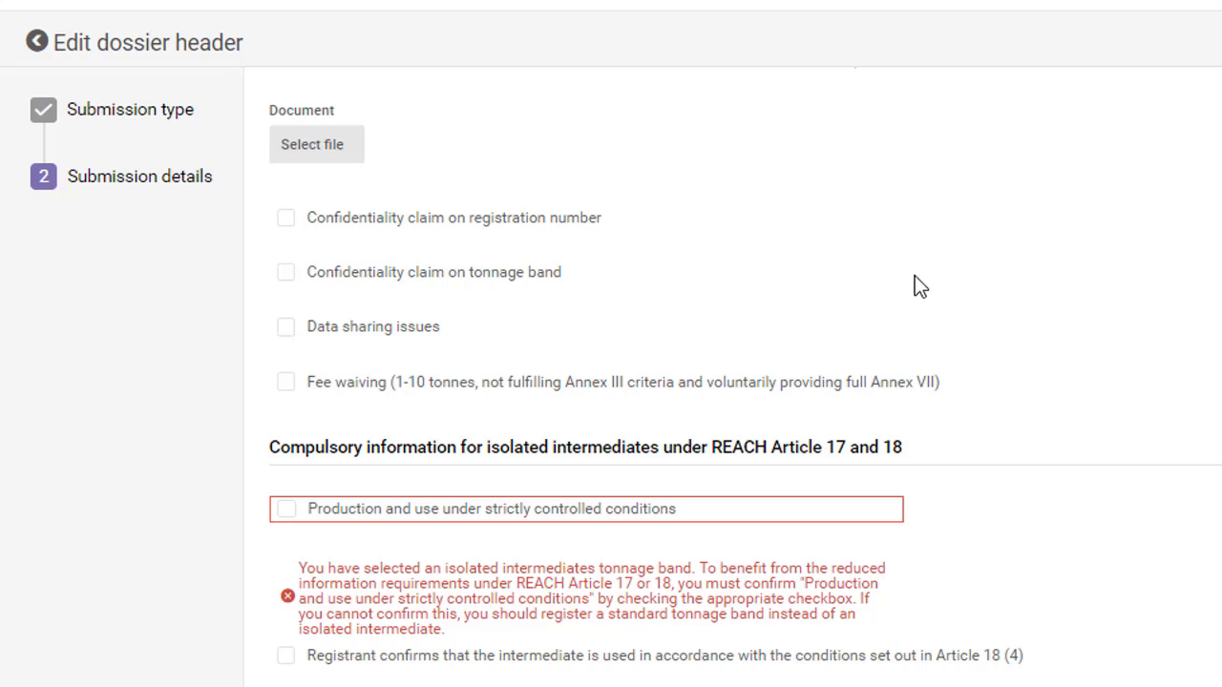
pyautogui.moveTo(334, 241)
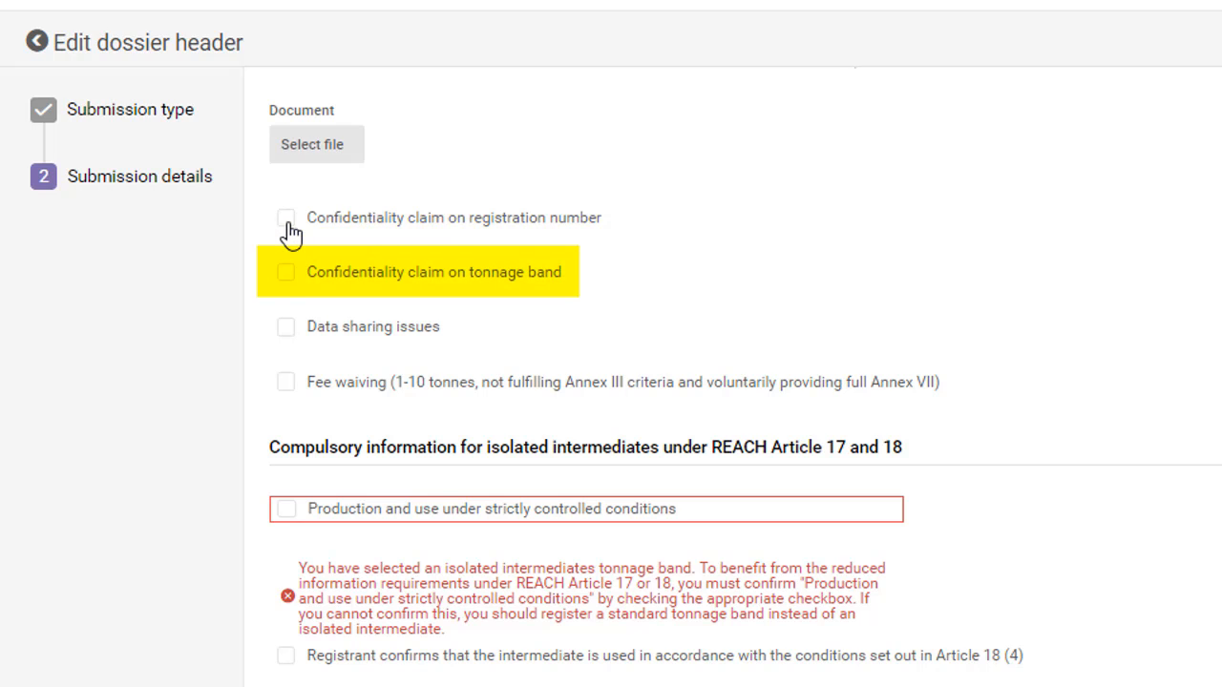
# Step: Claim the registration number confidential, justified with the existing template declaration
pyautogui.click(287, 217)
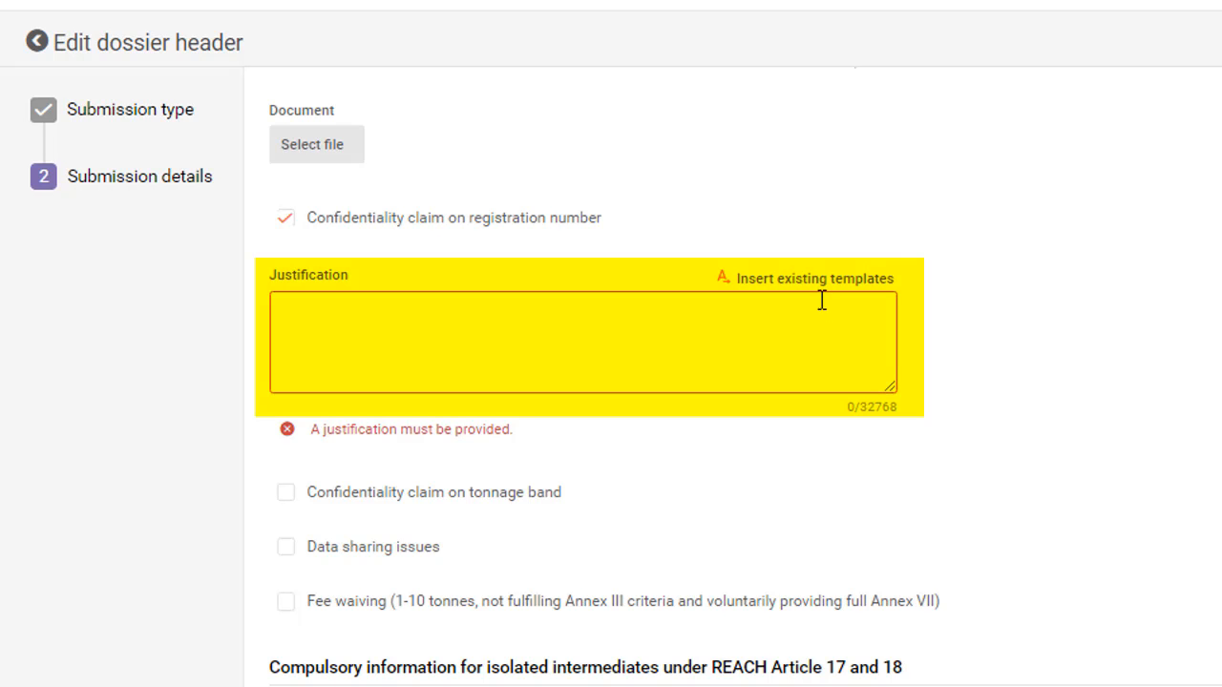
pyautogui.click(813, 279)
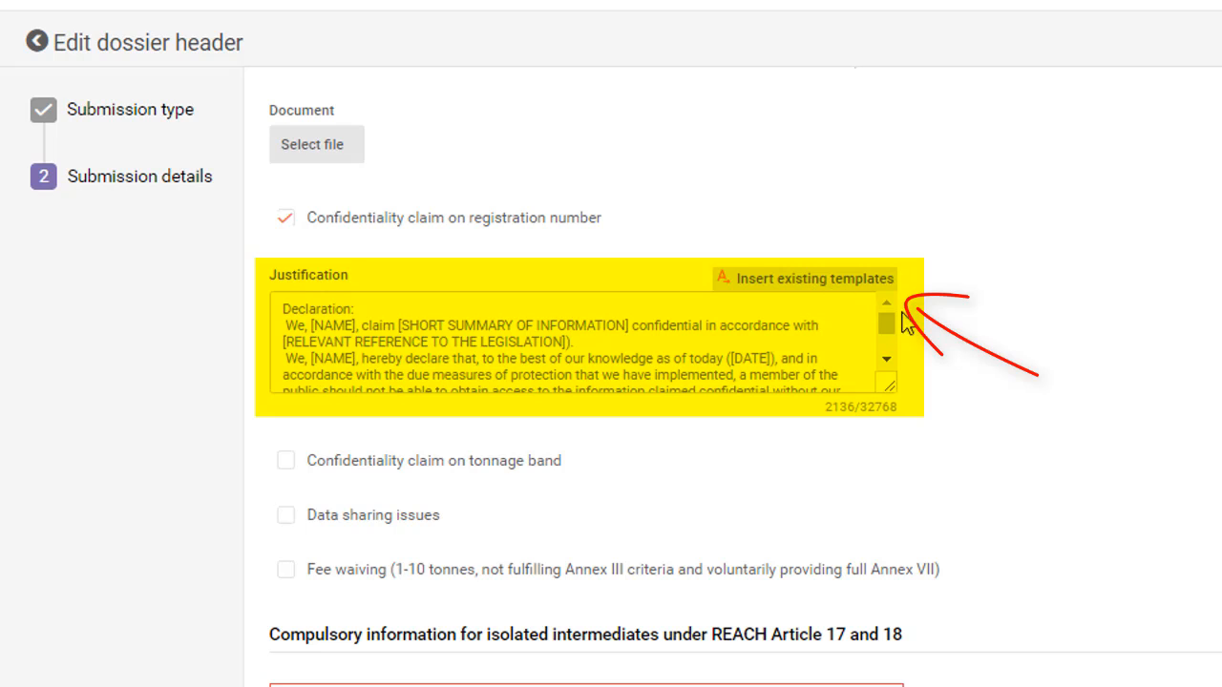
pyautogui.scroll(-3)
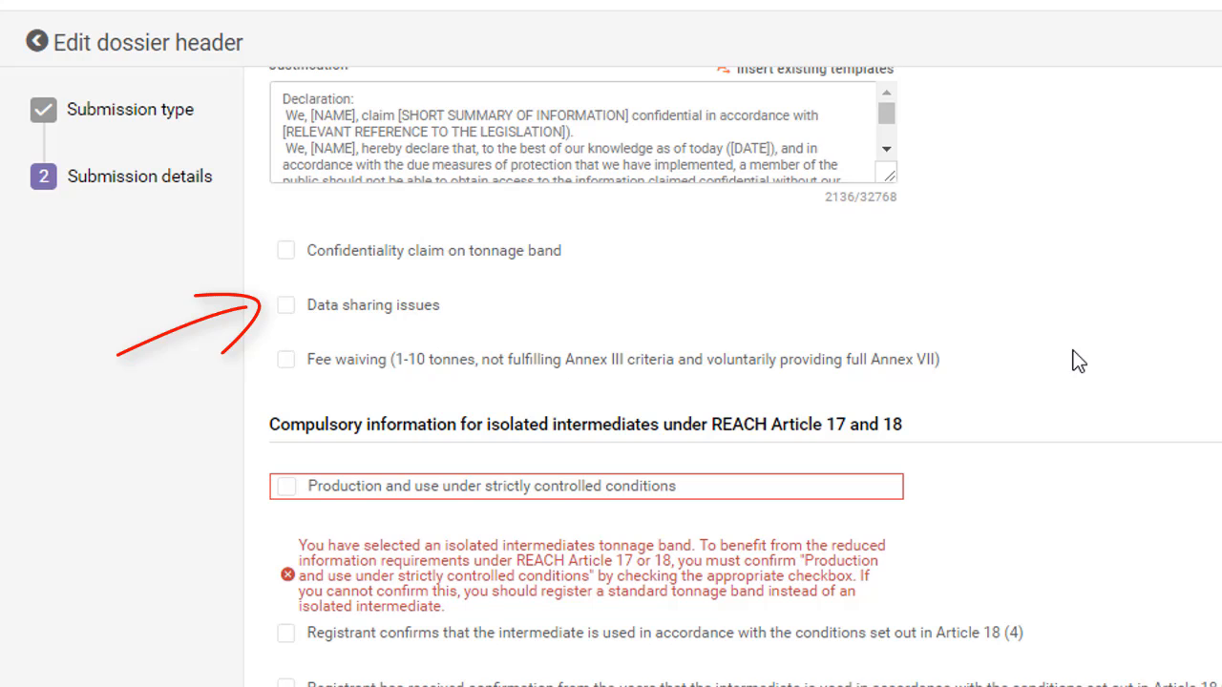
pyautogui.moveTo(1075, 359)
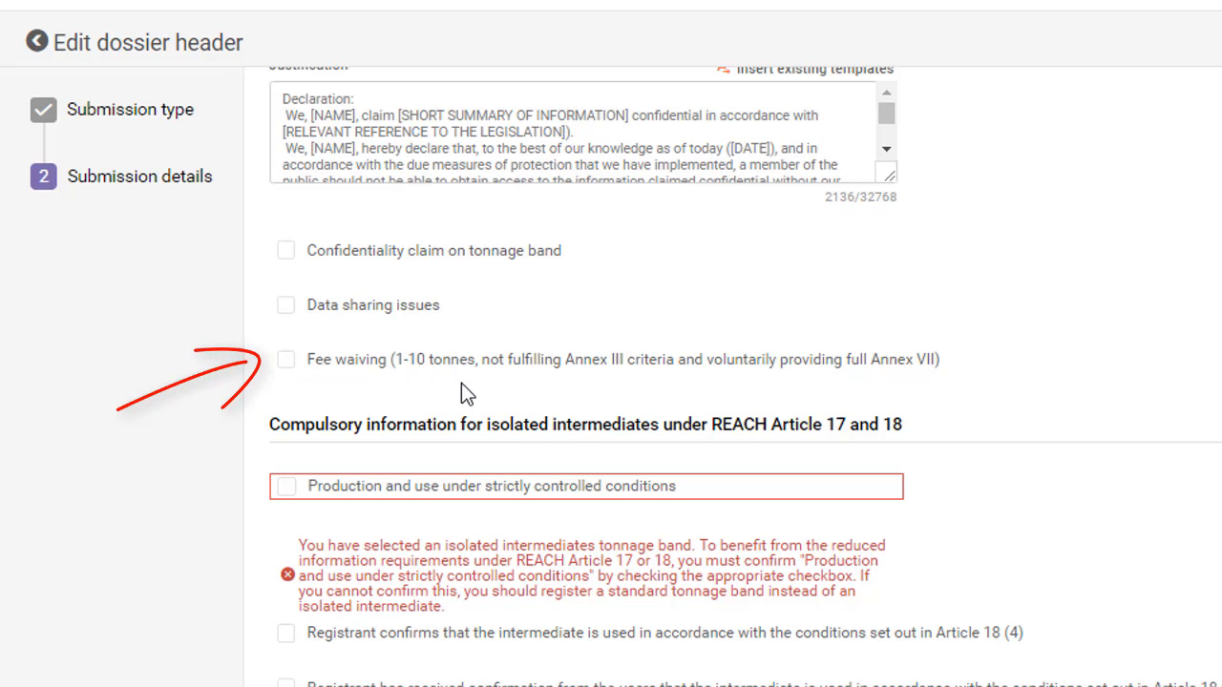
pyautogui.moveTo(978, 371)
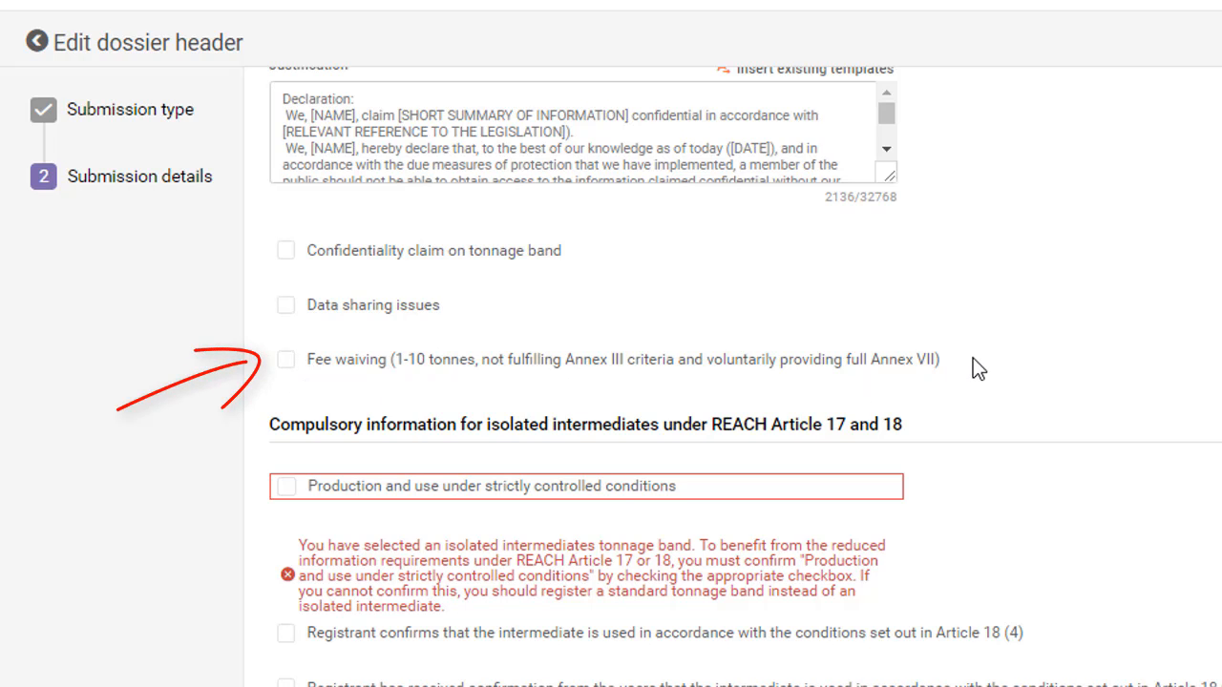
pyautogui.moveTo(1003, 372)
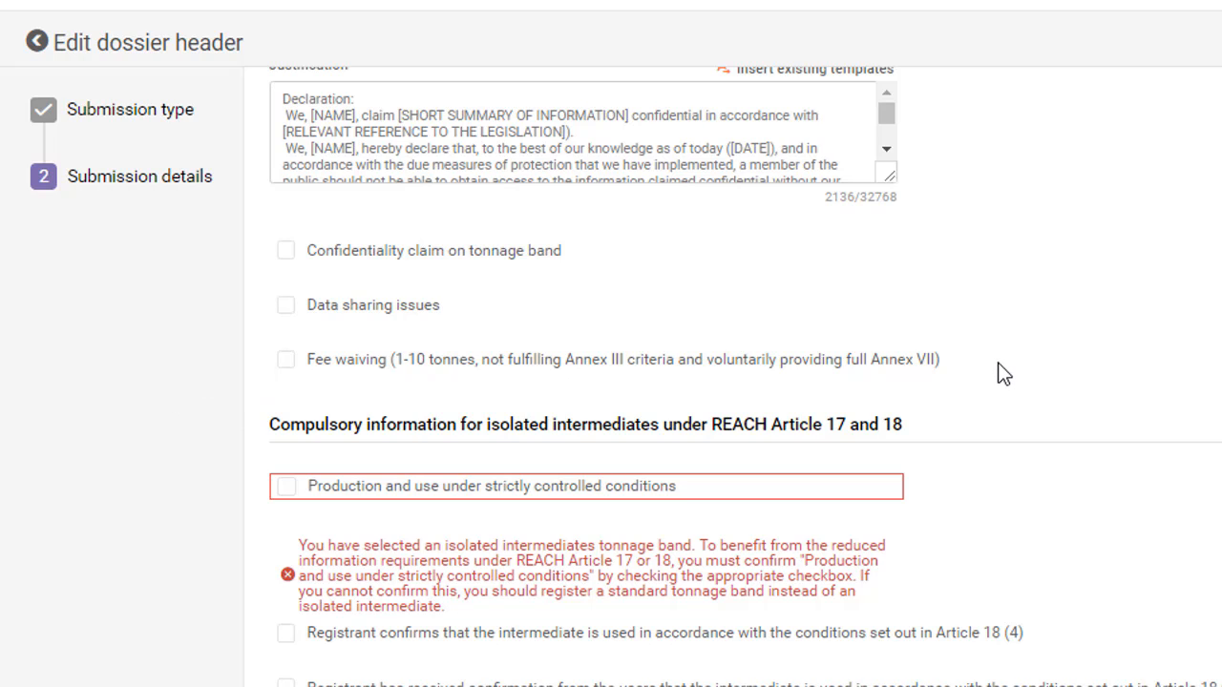
pyautogui.moveTo(577, 455)
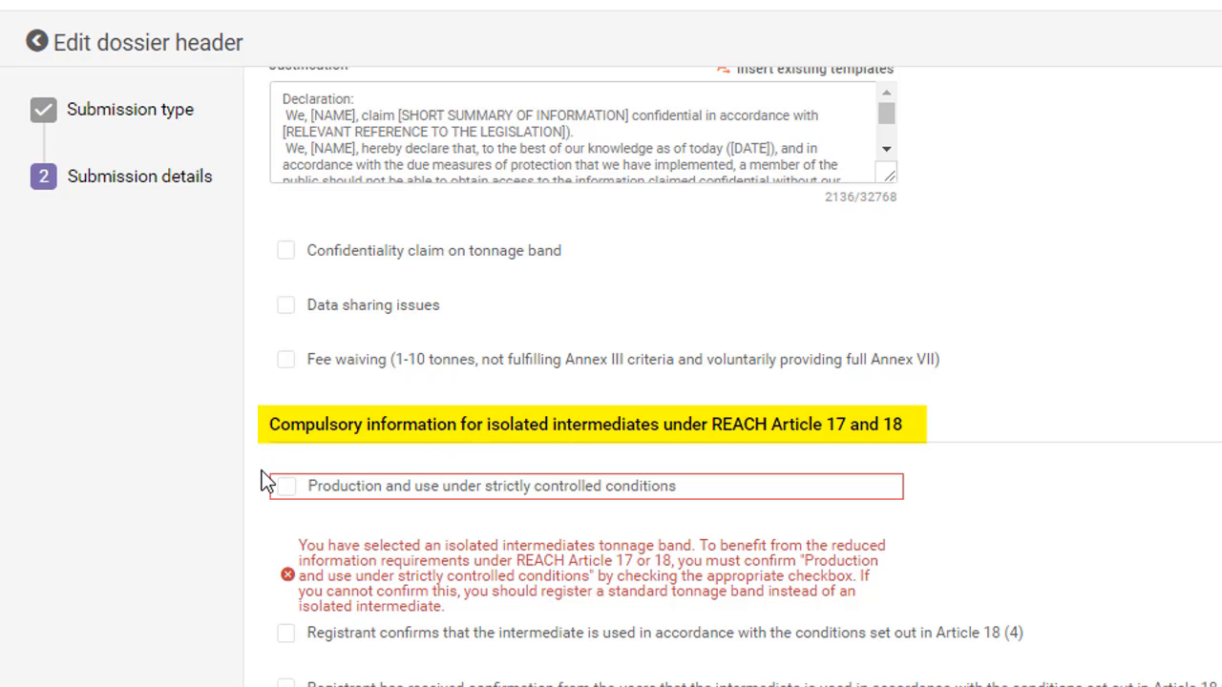
pyautogui.moveTo(257, 497)
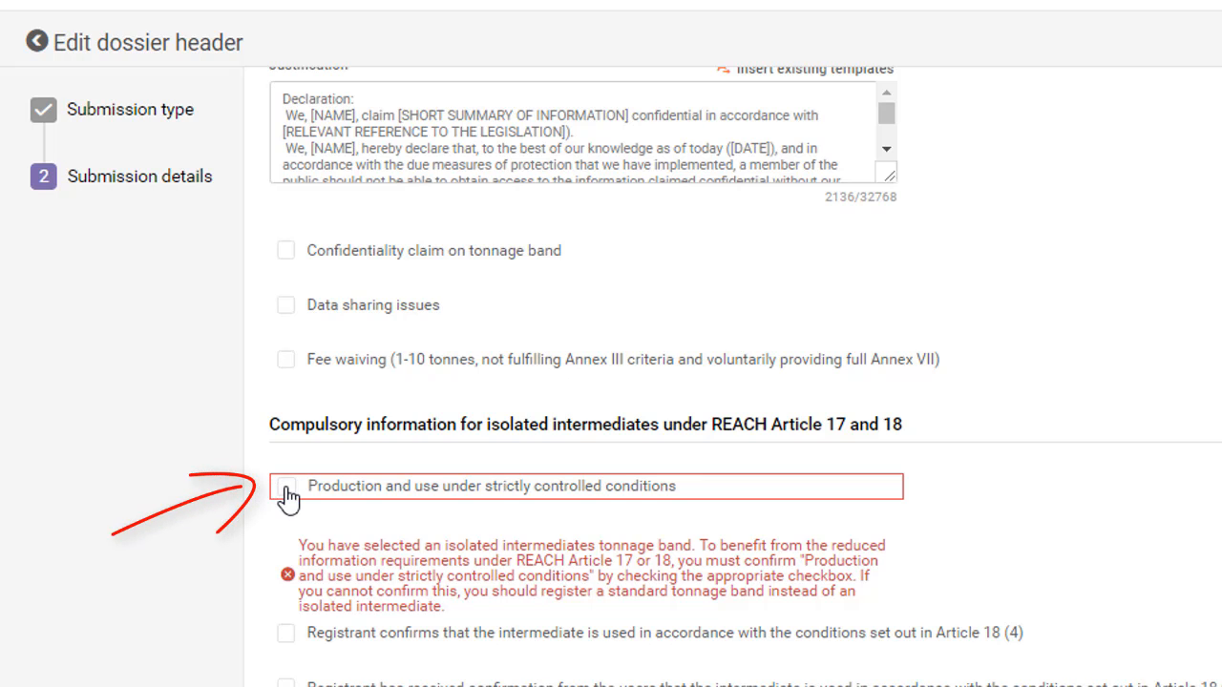
# Step: Confirm production under strictly controlled conditions and create the dossier from the header
pyautogui.click(286, 487)
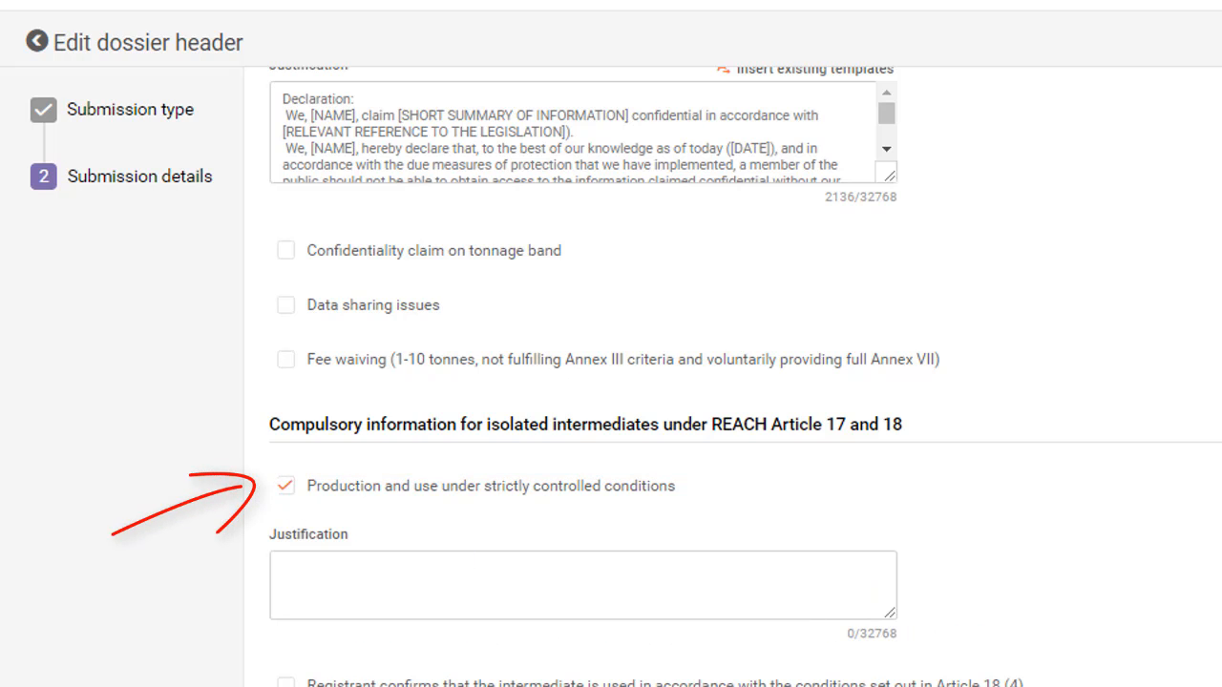
pyautogui.scroll(-3)
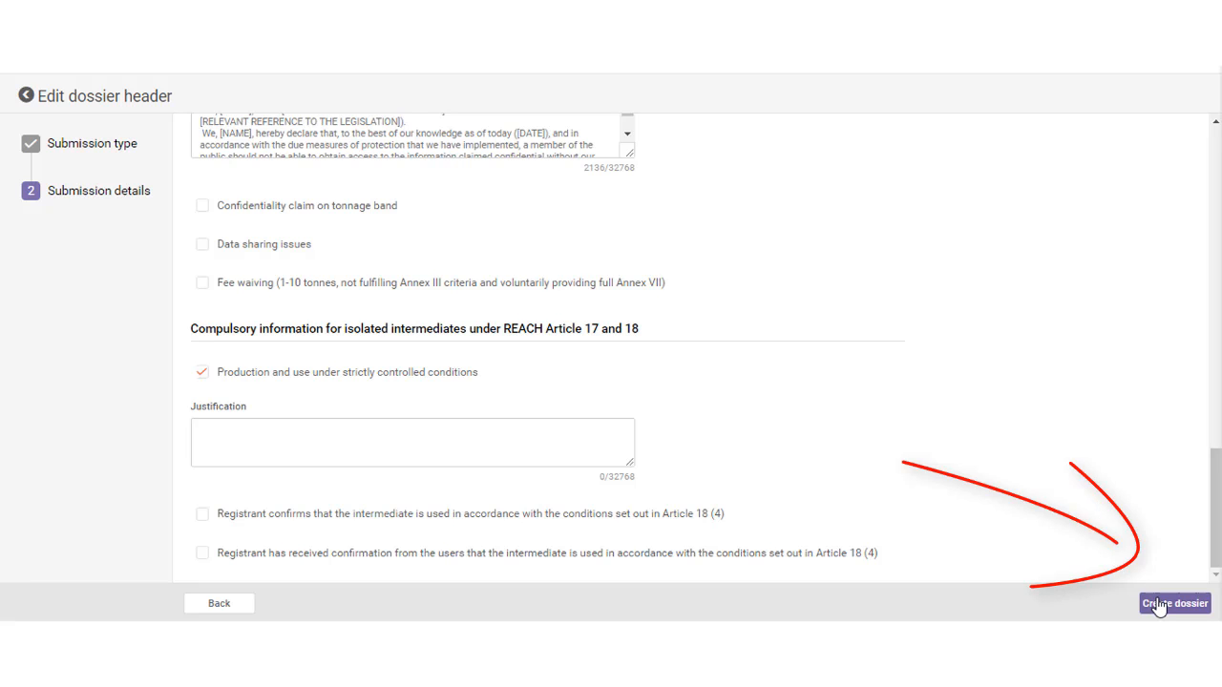
pyautogui.click(1175, 604)
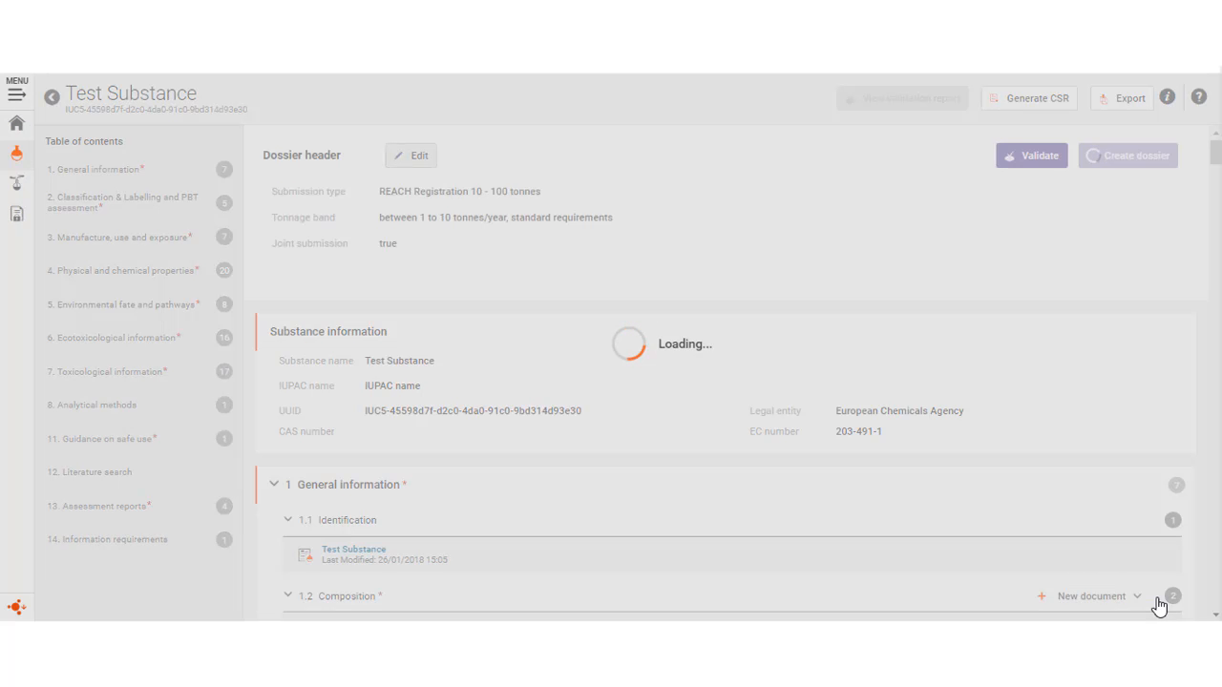
# Step: Open the created dossier "test" and validate it, reviewing the submission checks showing zero failures
pyautogui.click(1126, 155)
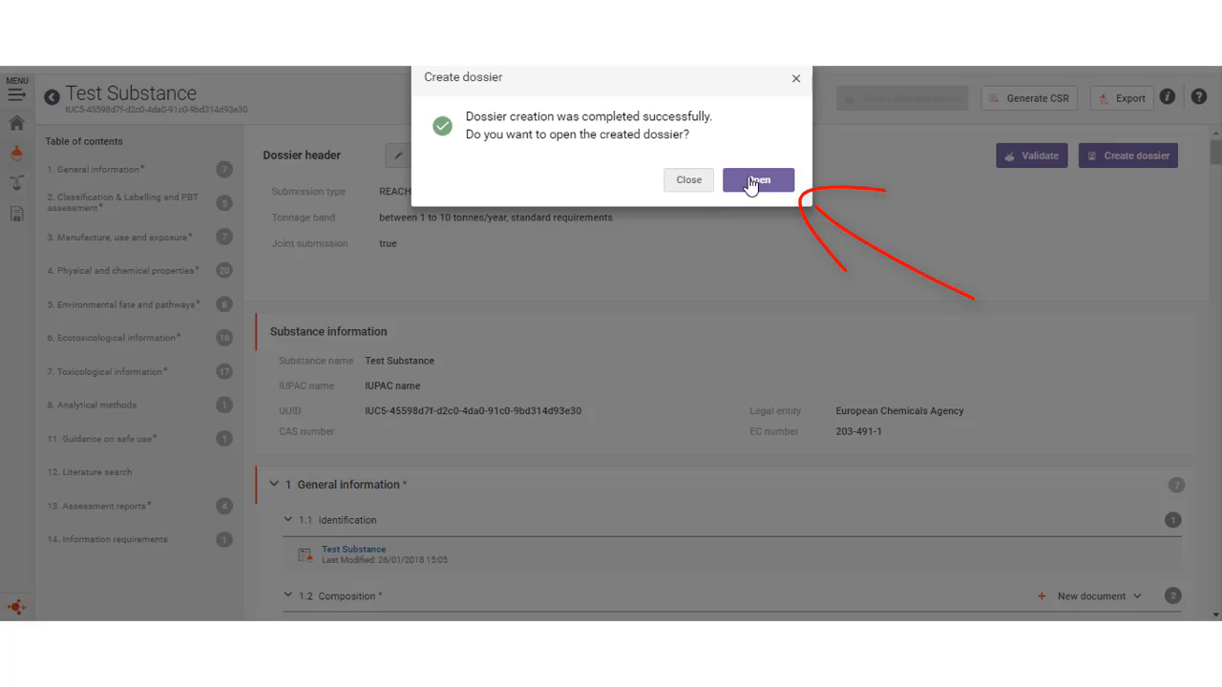
pyautogui.click(758, 180)
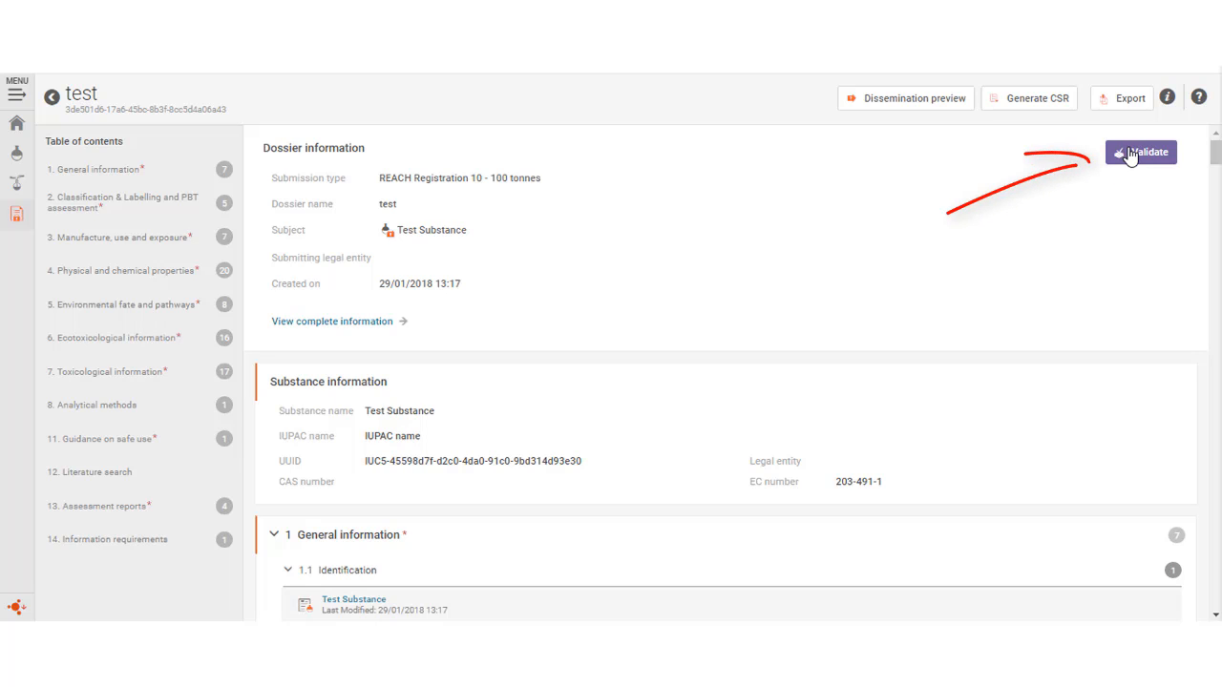
pyautogui.click(1142, 153)
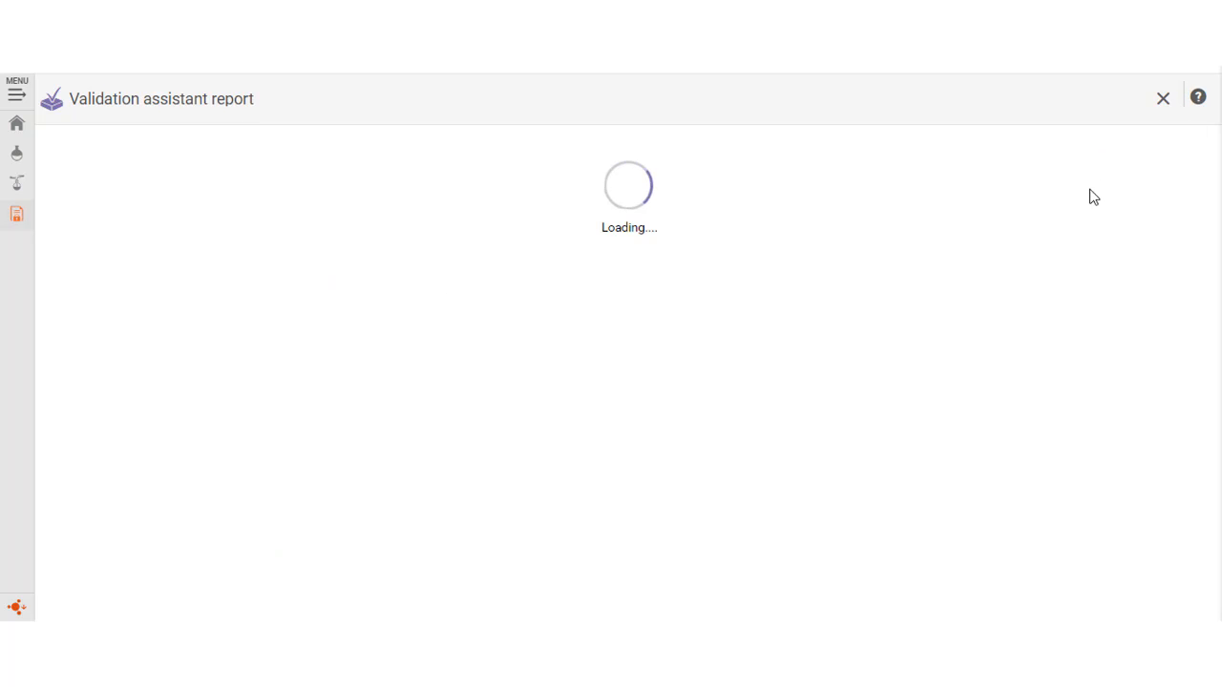
pyautogui.moveTo(1058, 229)
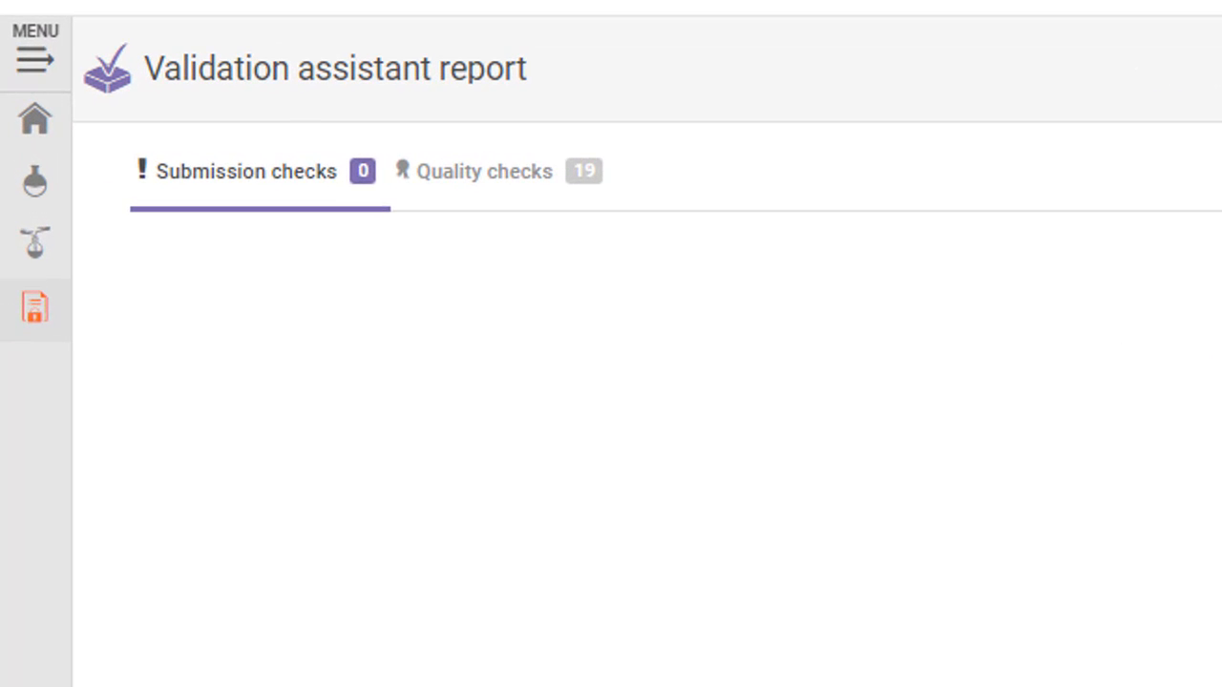
pyautogui.click(246, 171)
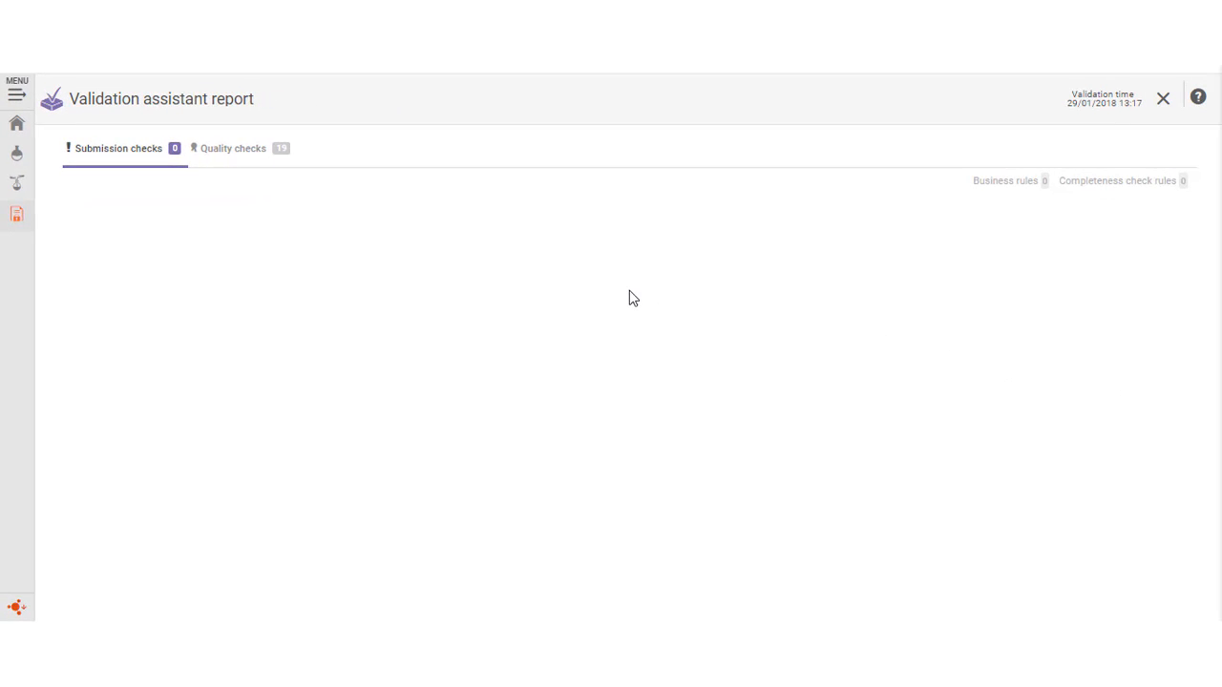
pyautogui.moveTo(626, 294)
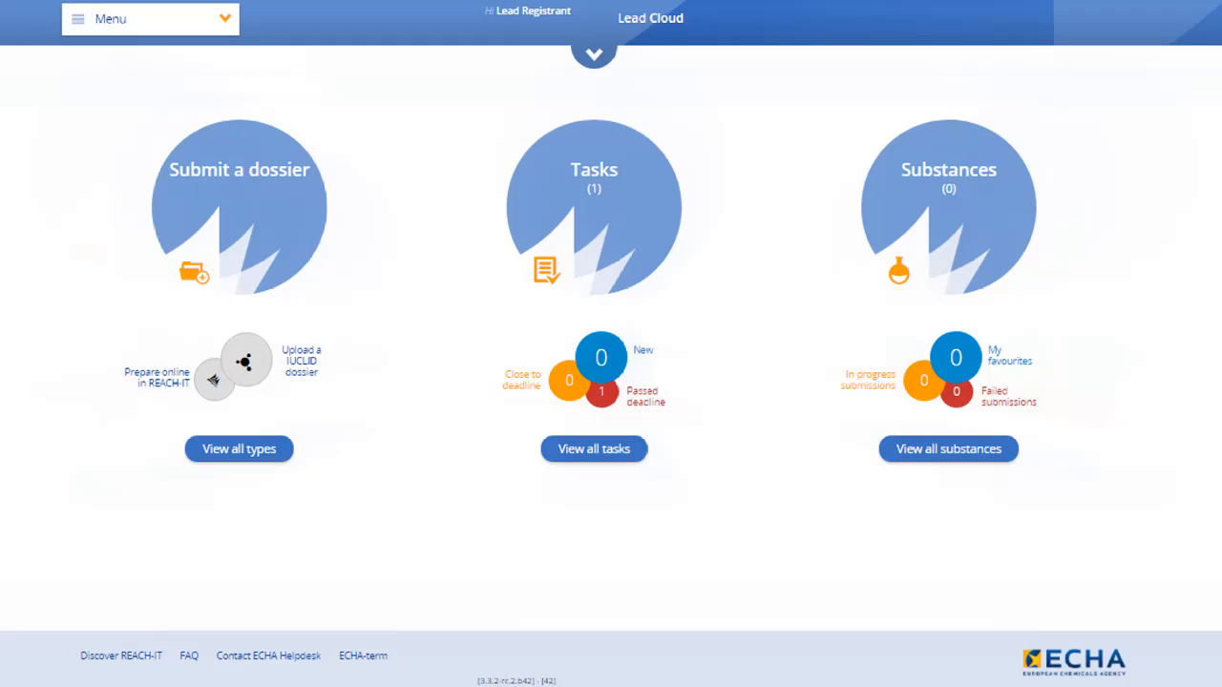
pyautogui.moveTo(416, 153)
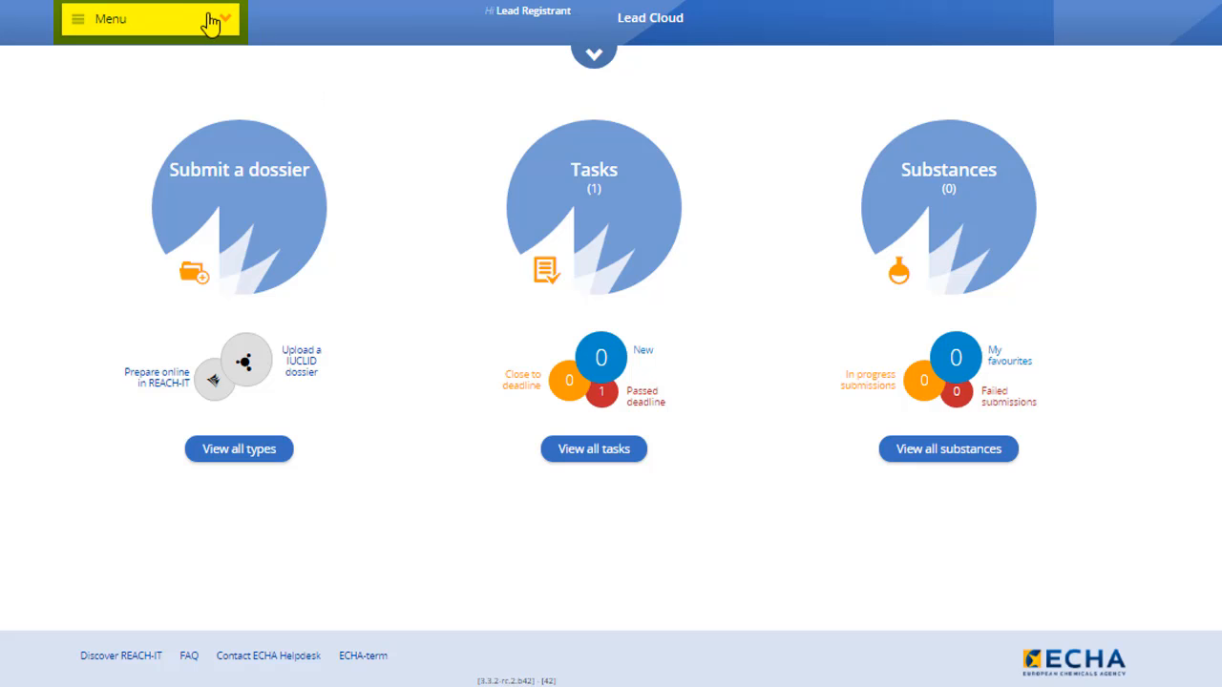
# Step: Search joint submissions filtered to the Lead company role
pyautogui.click(148, 19)
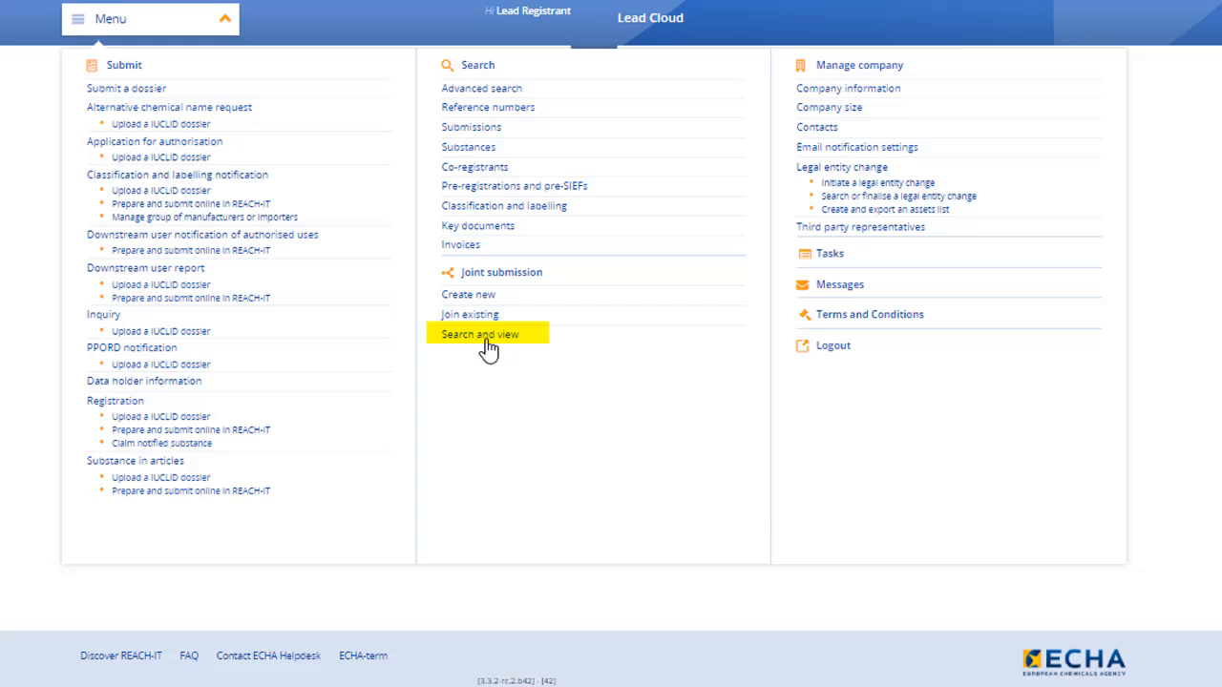
pyautogui.click(481, 334)
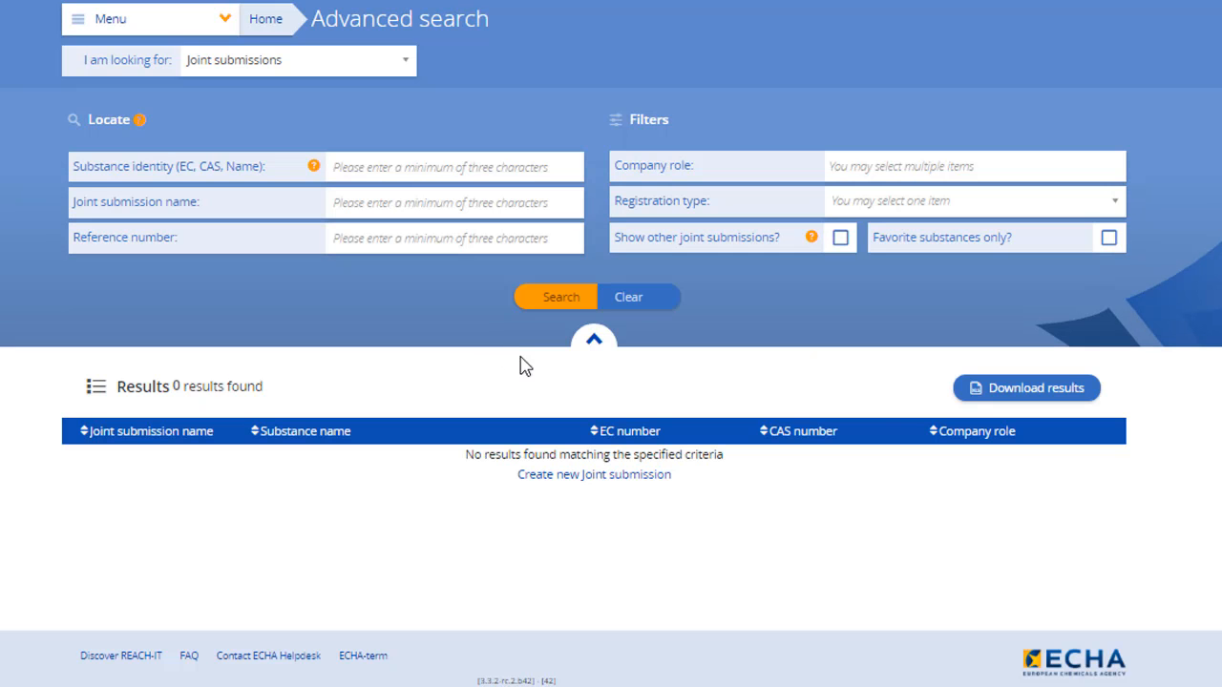
pyautogui.click(974, 165)
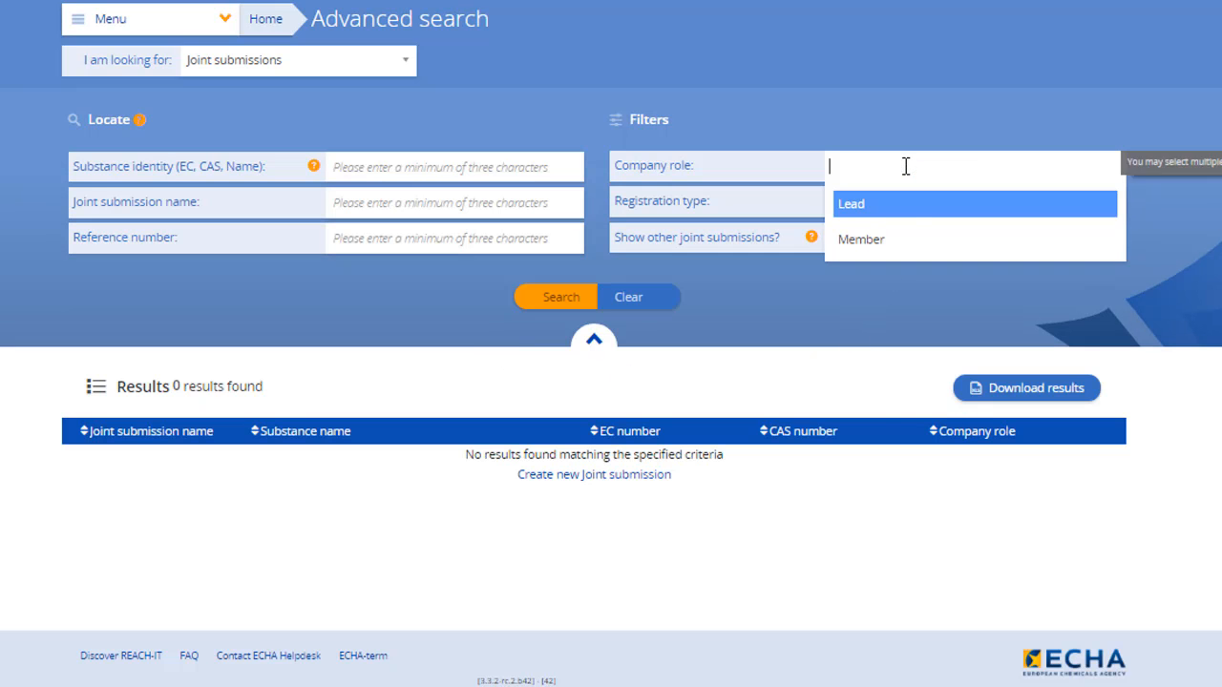
pyautogui.click(852, 202)
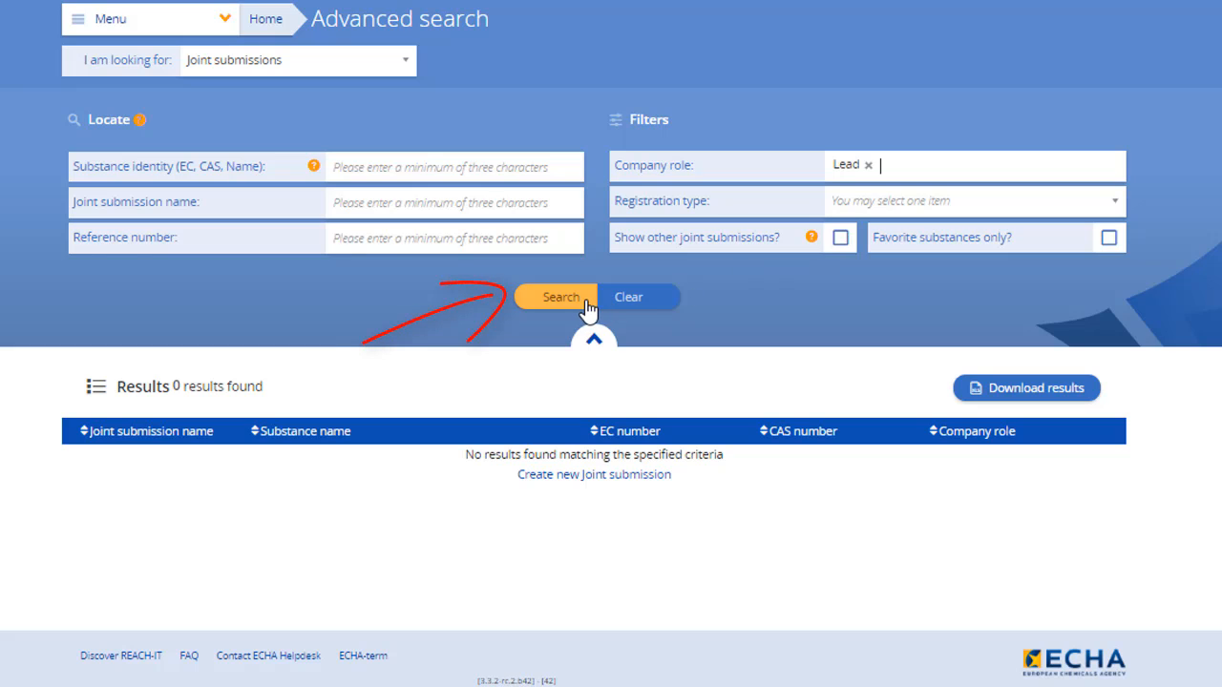
pyautogui.click(558, 296)
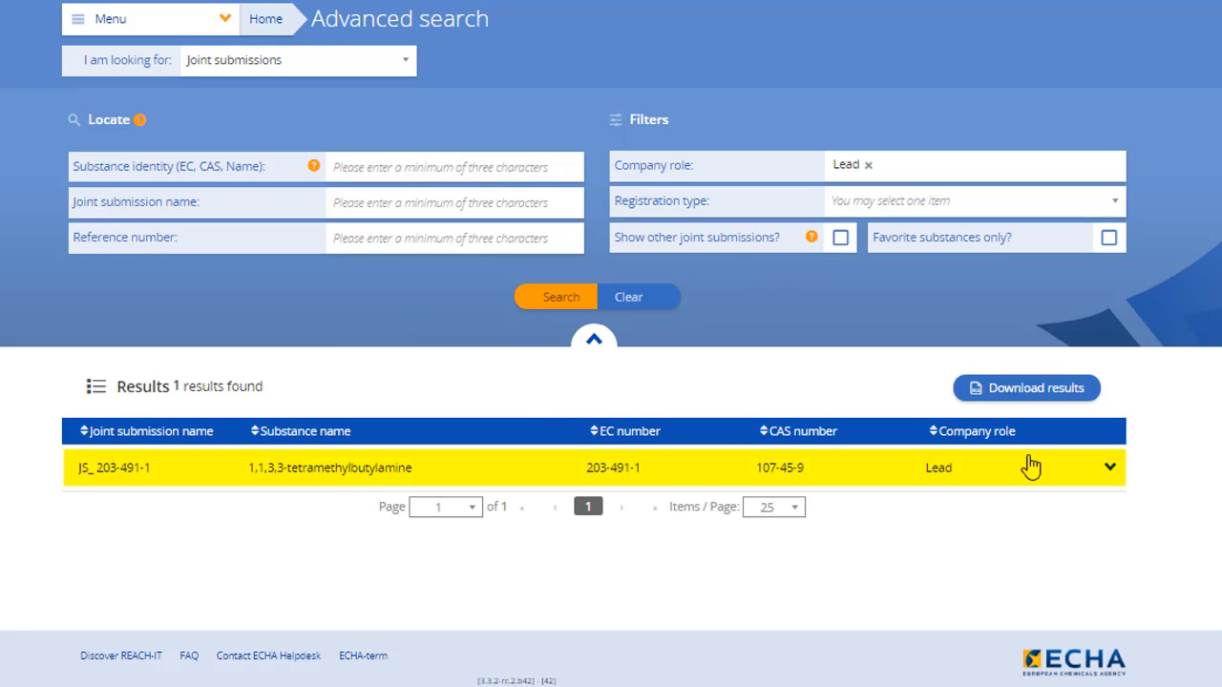
# Step: Expand the result for 1,1,3,3-tetramethylbutylamine and view joint submission JS_203-491-1
pyautogui.click(1109, 466)
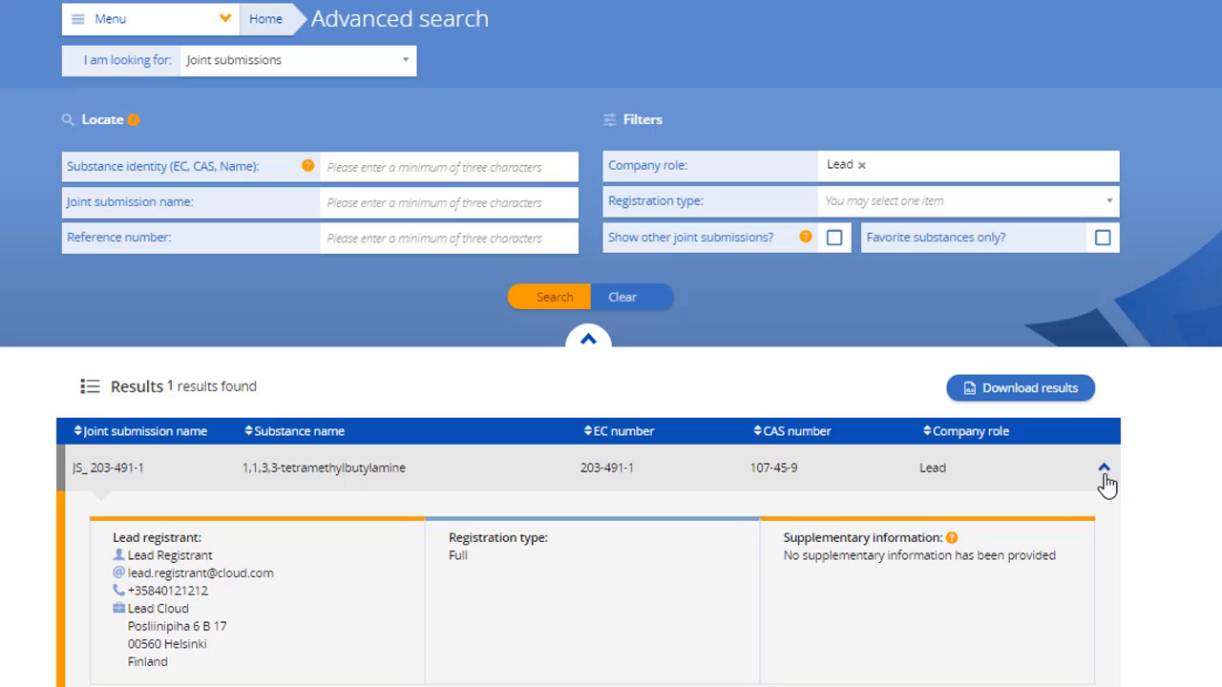
pyautogui.scroll(-3)
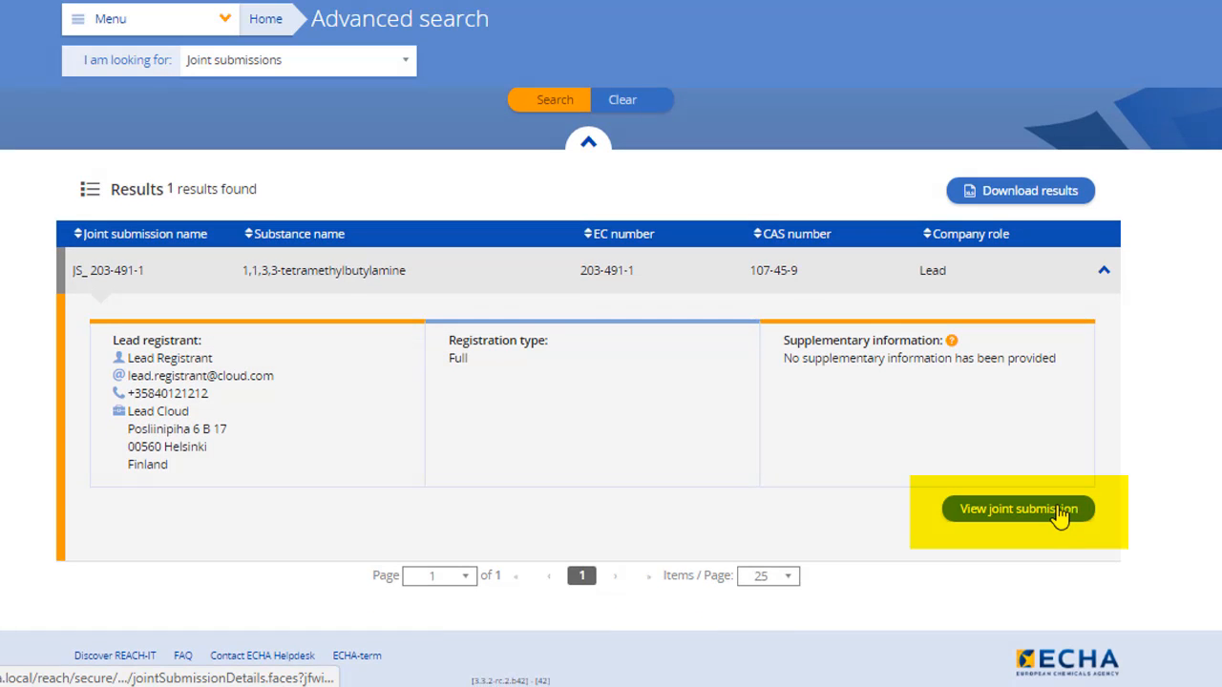
pyautogui.click(1017, 508)
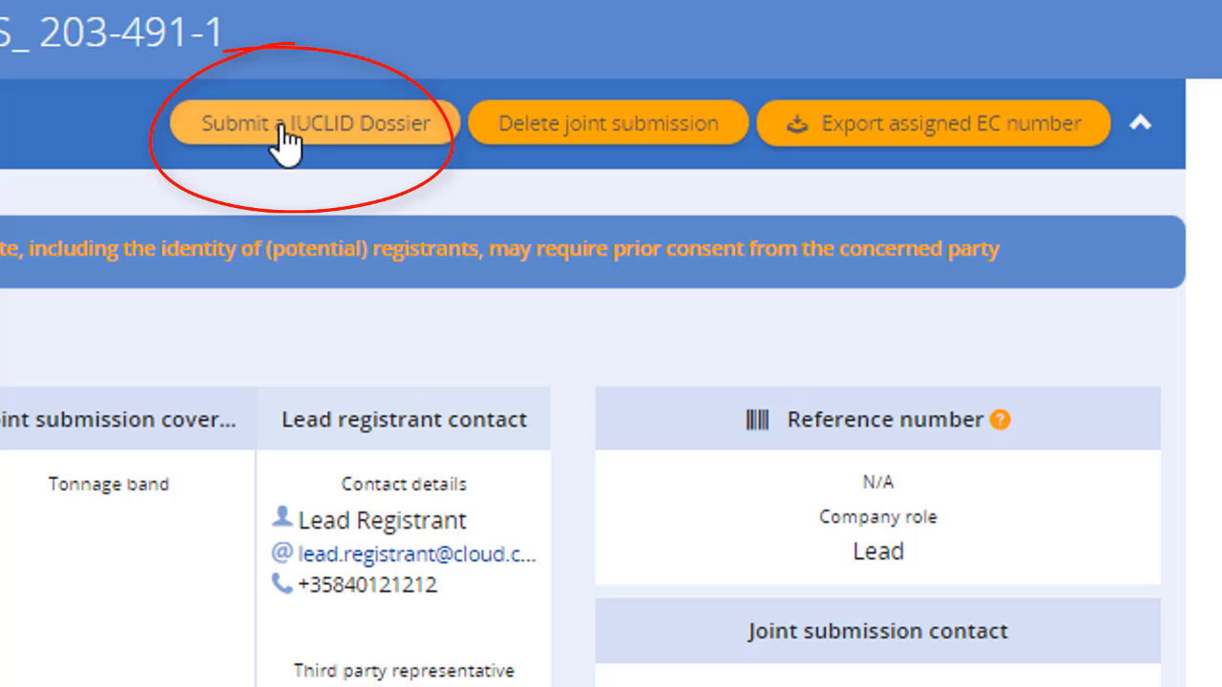
# Step: Start a IUCLID dossier submission and select the Test Substance dossier from IUCLID Cloud
pyautogui.click(305, 122)
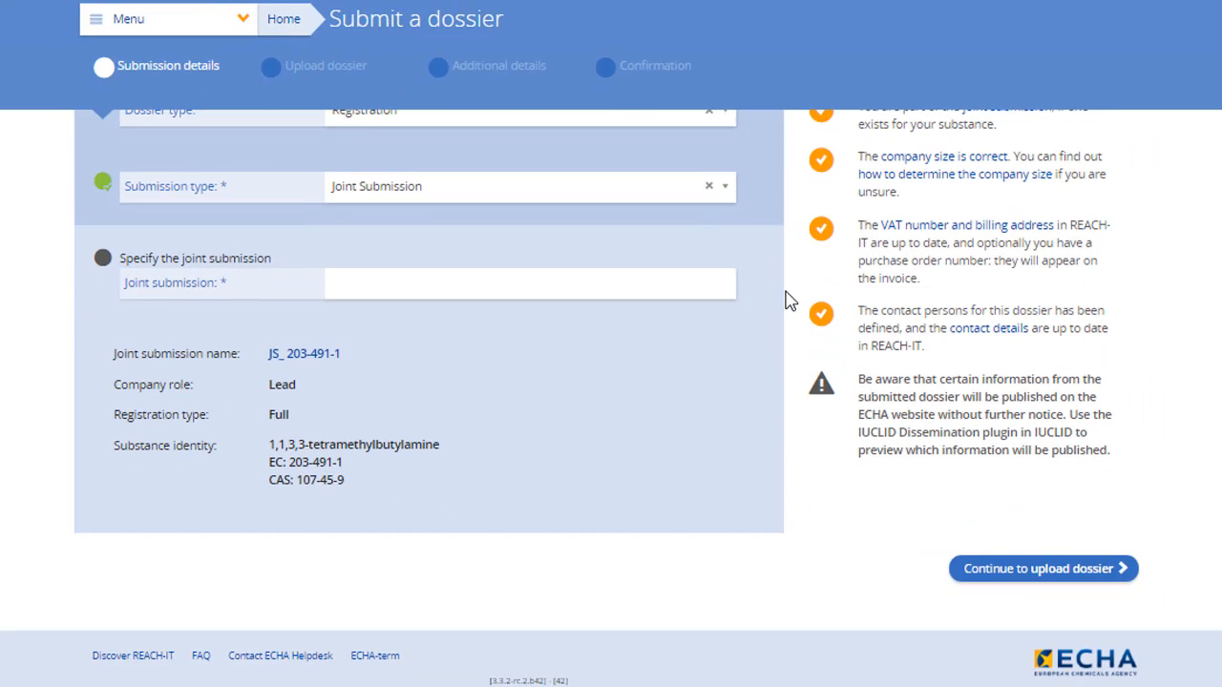
pyautogui.moveTo(889, 527)
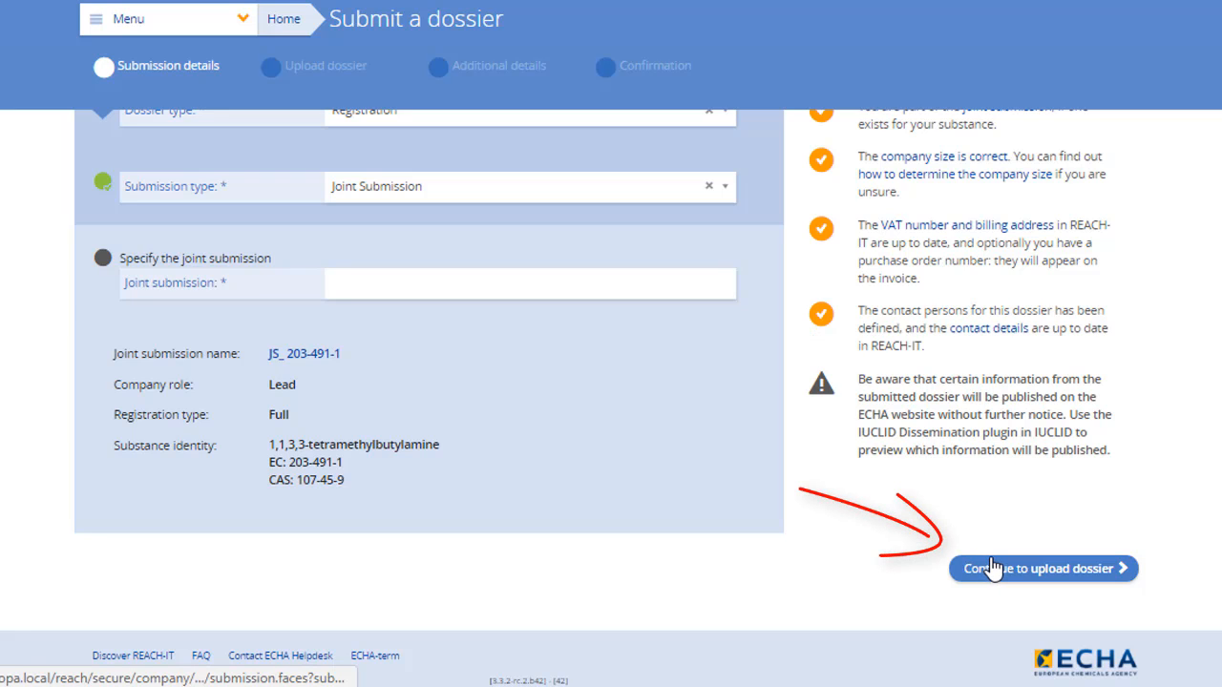
pyautogui.click(1043, 569)
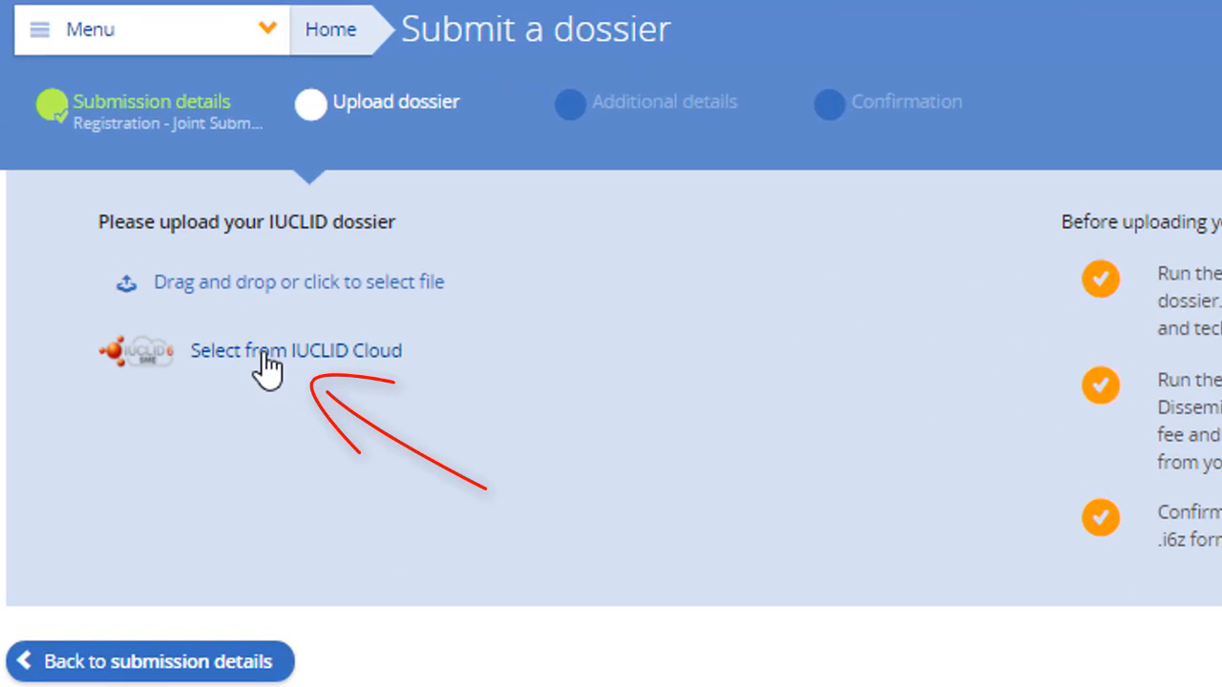
pyautogui.click(296, 351)
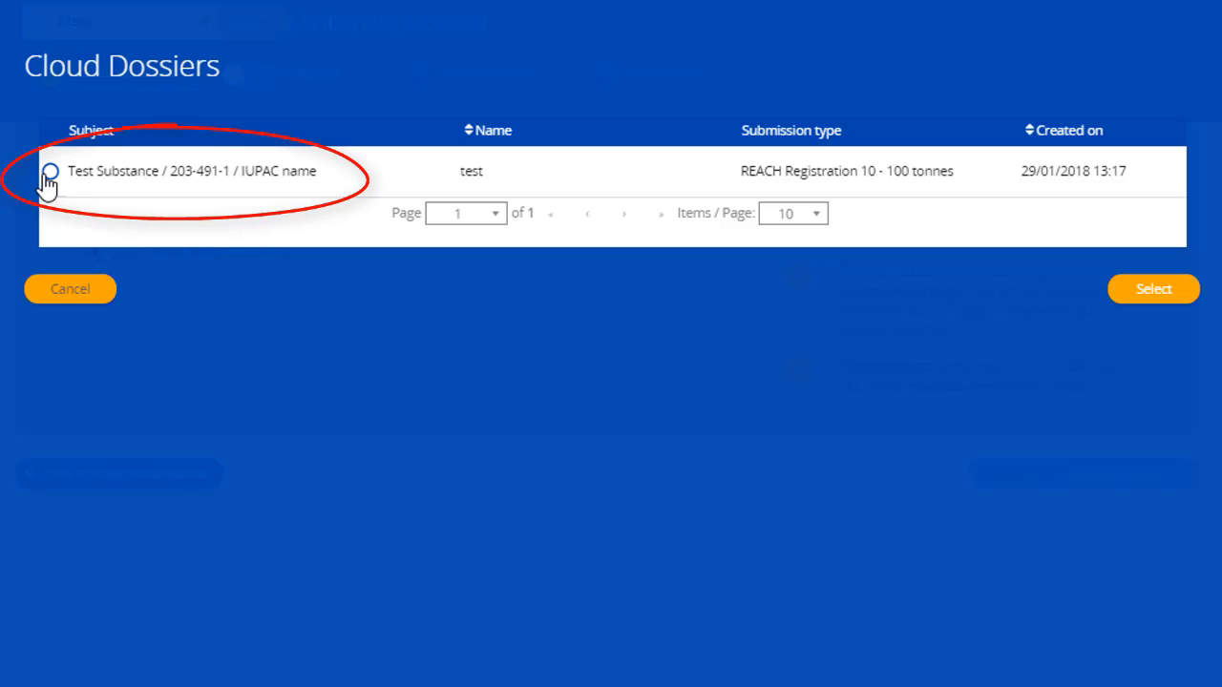
pyautogui.click(50, 172)
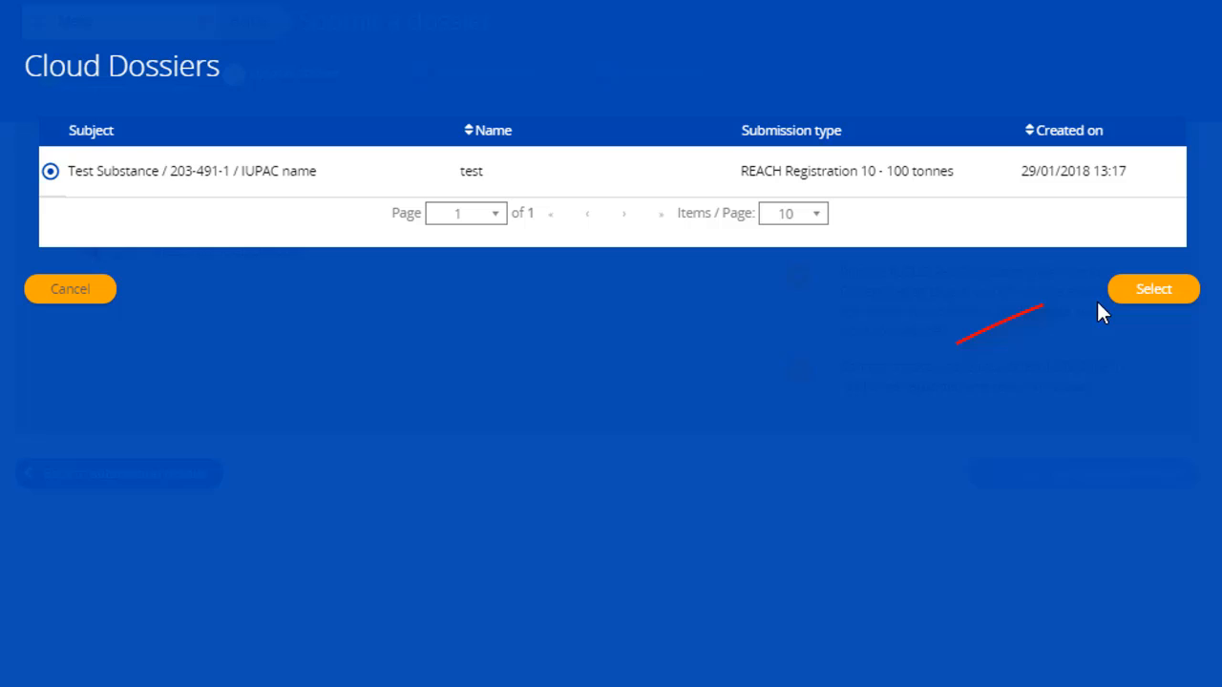
pyautogui.click(1153, 288)
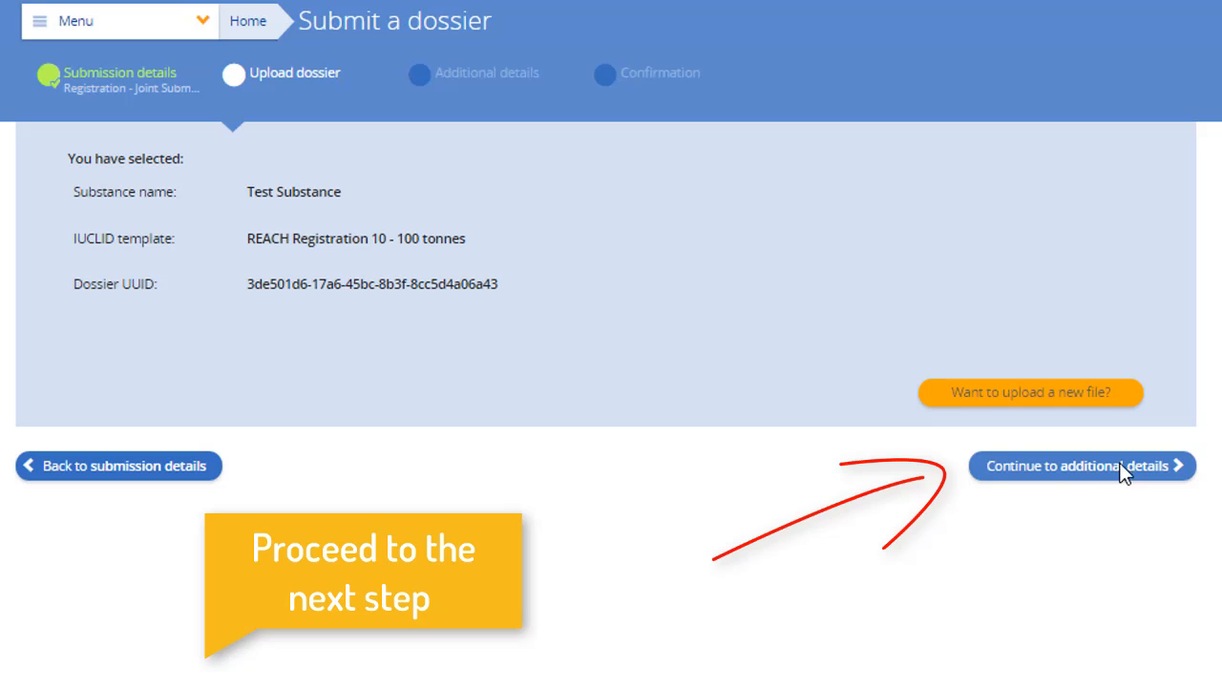
# Step: Assign the Lead Registrant as contact person and enter purchase order reference "test"
pyautogui.click(1081, 466)
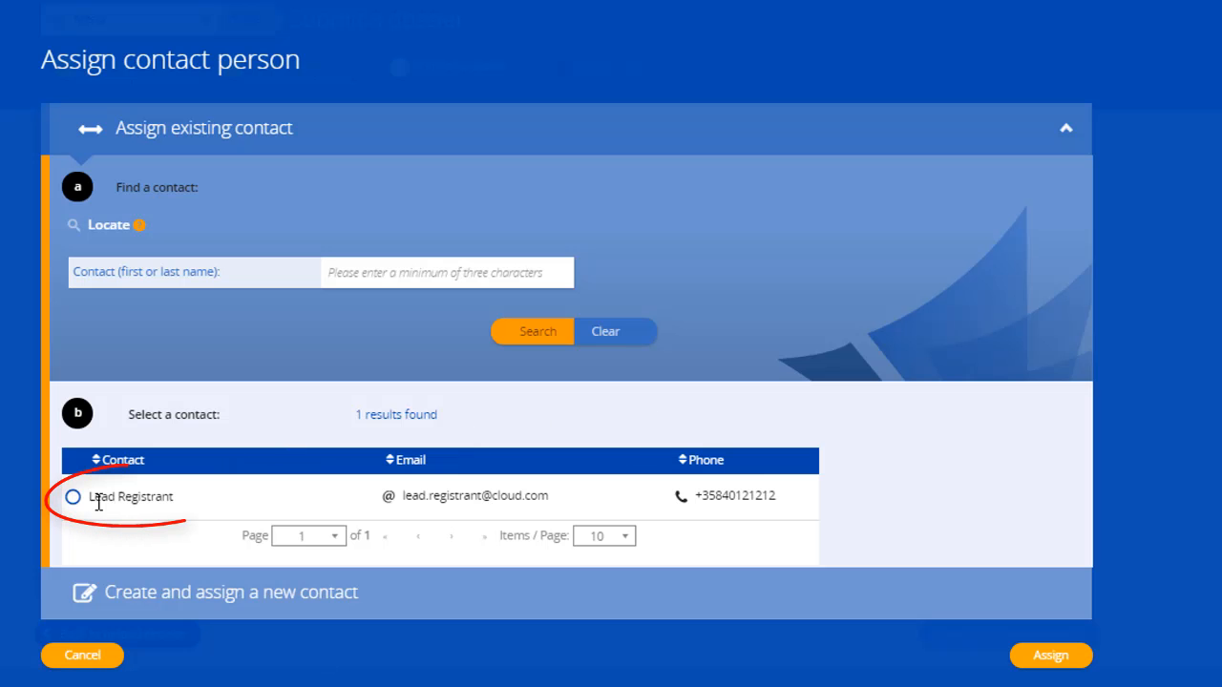
pyautogui.click(72, 496)
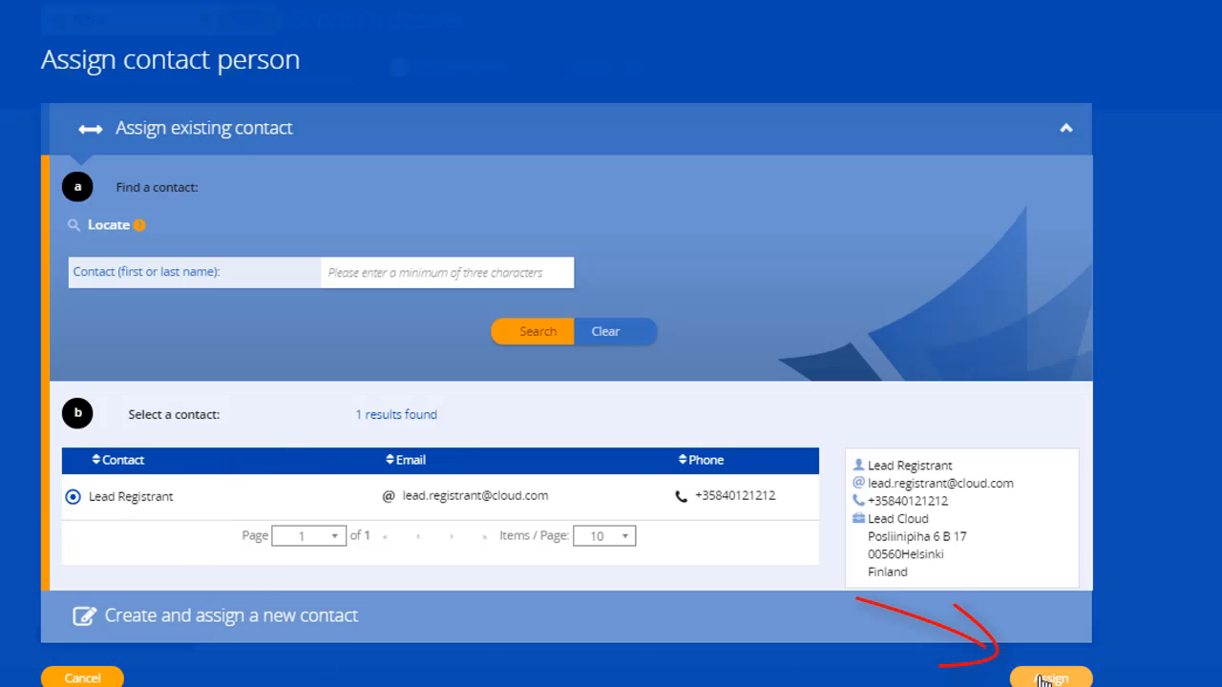
pyautogui.click(1050, 678)
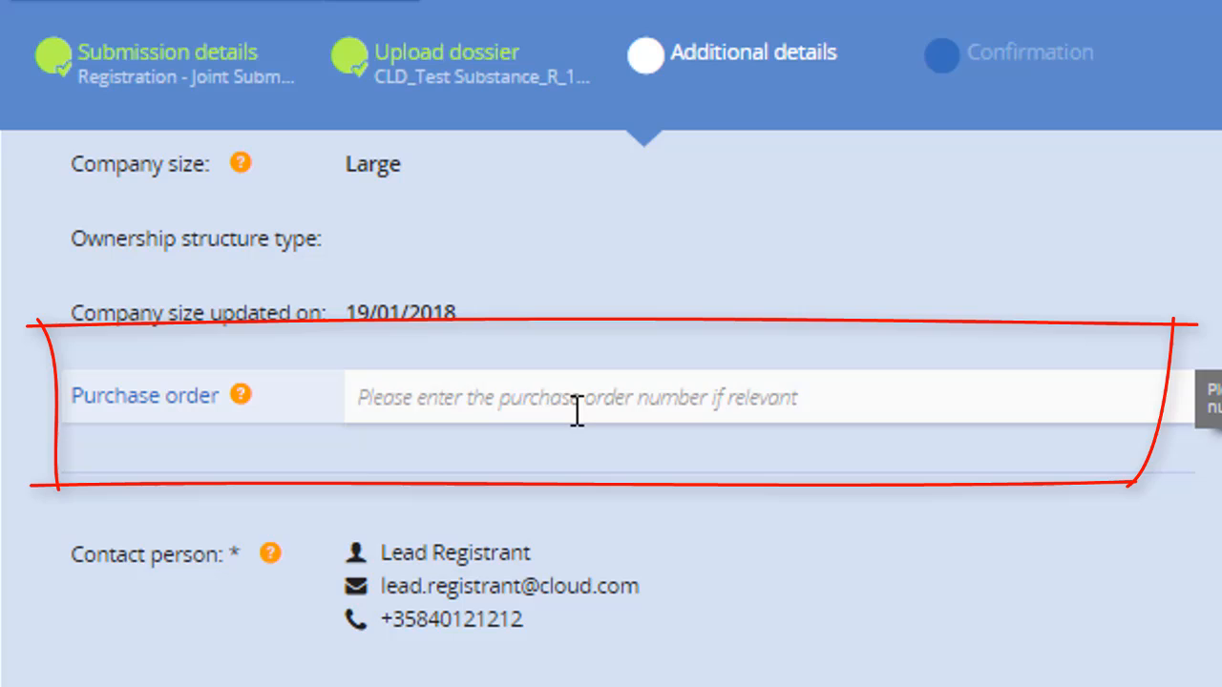
pyautogui.write('test')
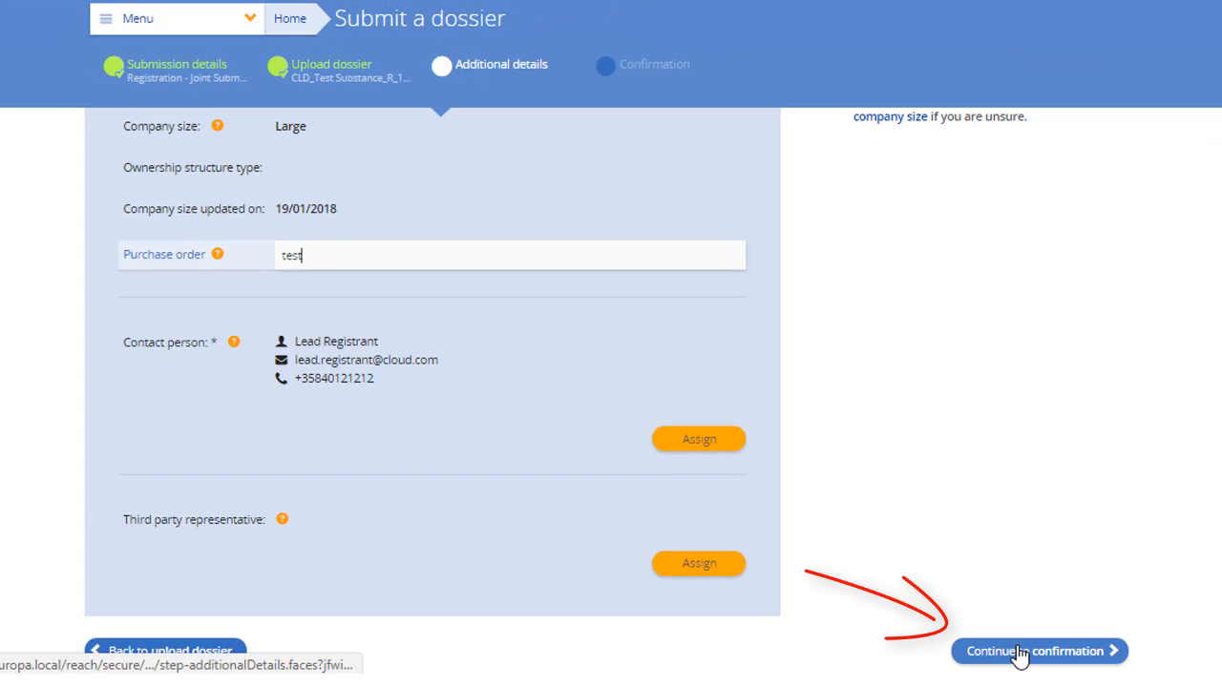
# Step: Review the submission summary and confirm it, issuing preliminary submission number HP430396-26
pyautogui.click(1039, 651)
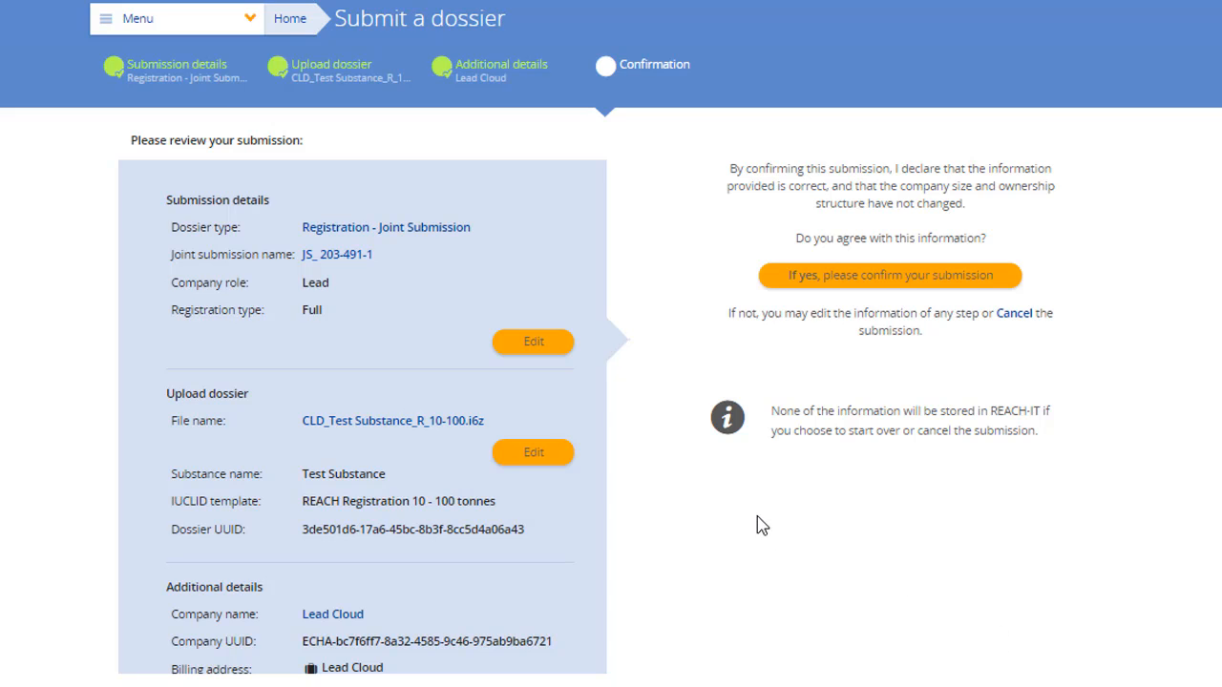
pyautogui.scroll(-3)
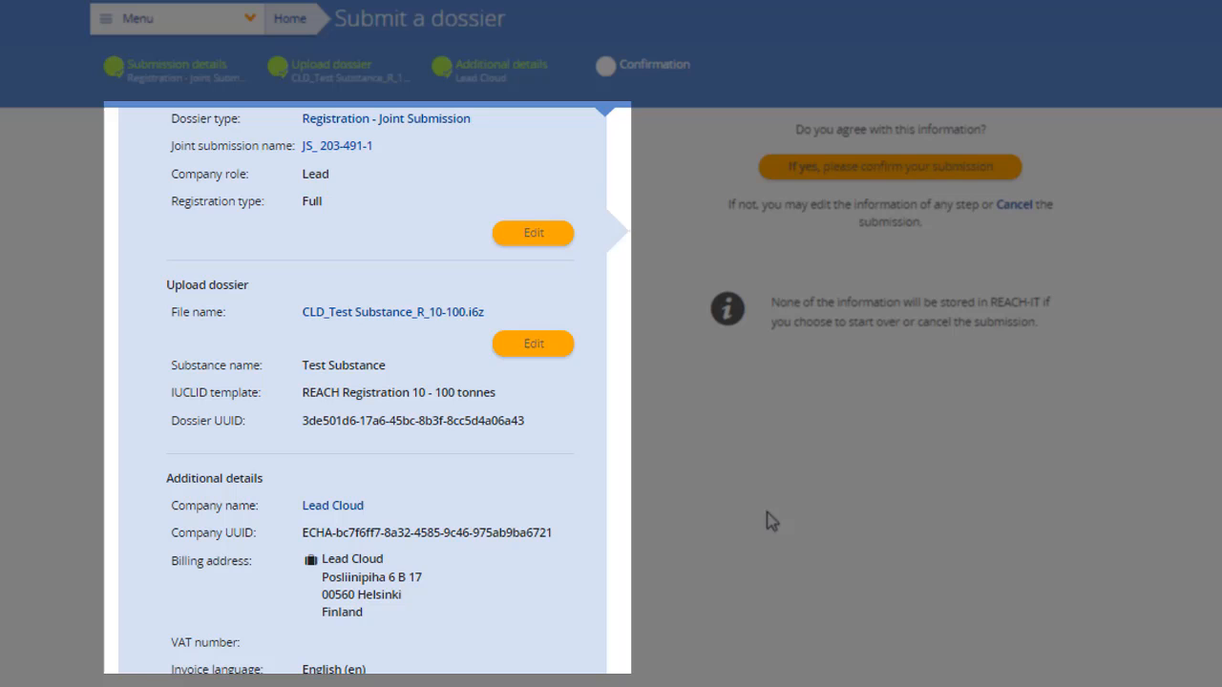
pyautogui.moveTo(781, 508)
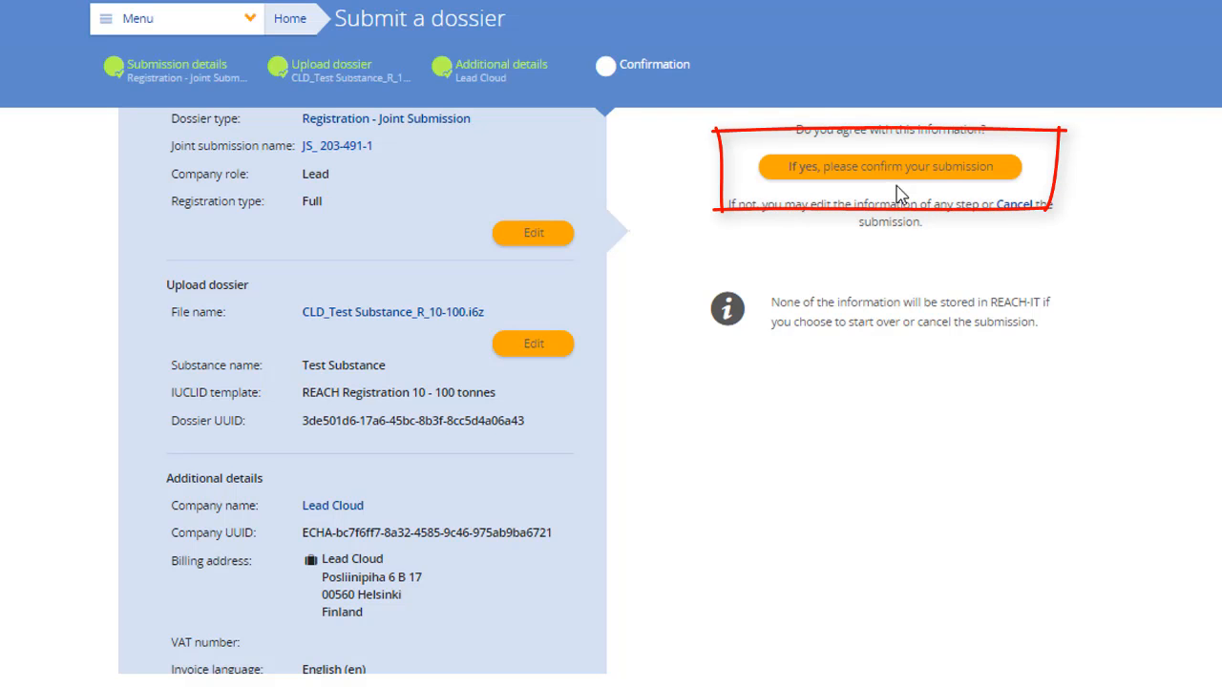
pyautogui.click(889, 167)
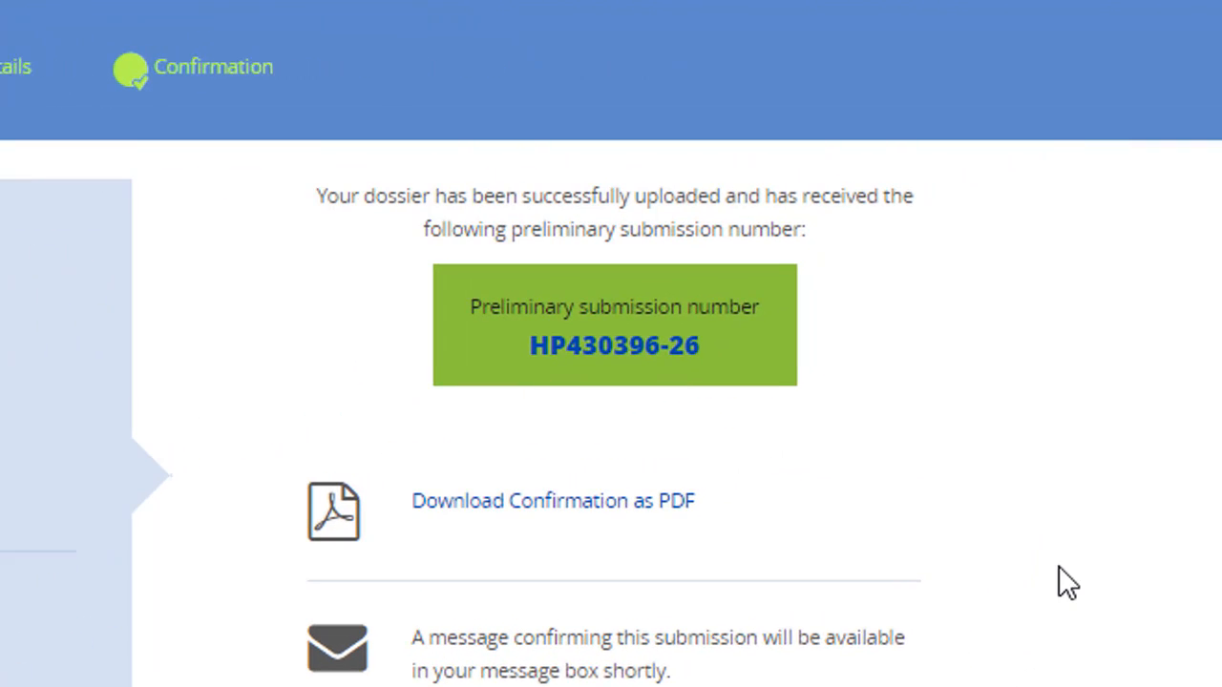